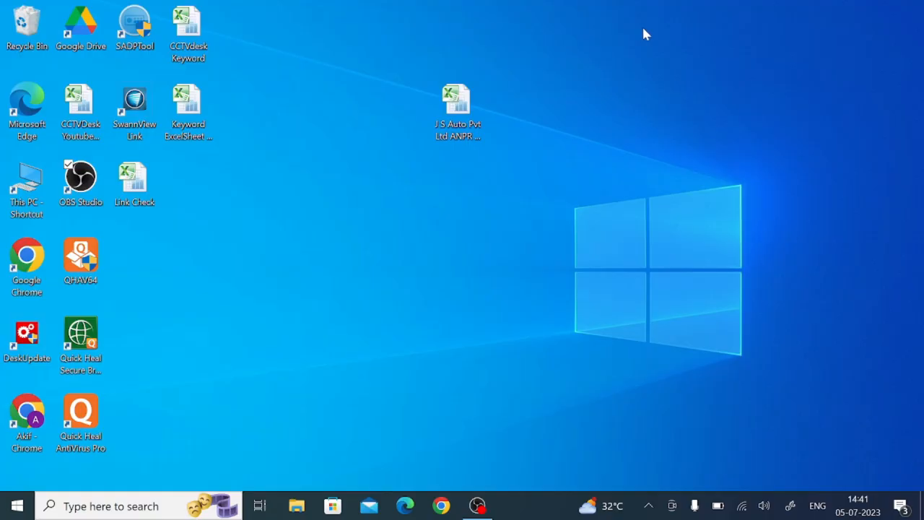
mouse_move(639, 38)
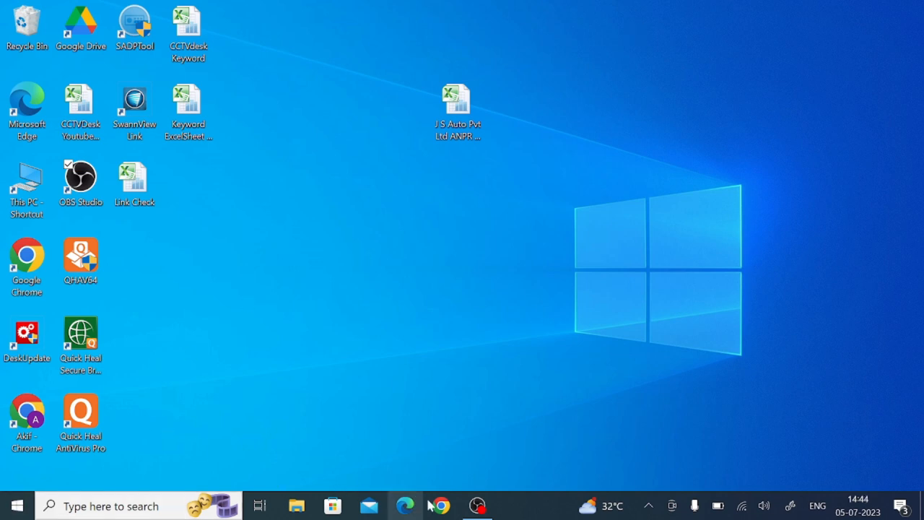
- Launch Chrome with a profile and search Google for 'foscam for pc'
click(442, 505)
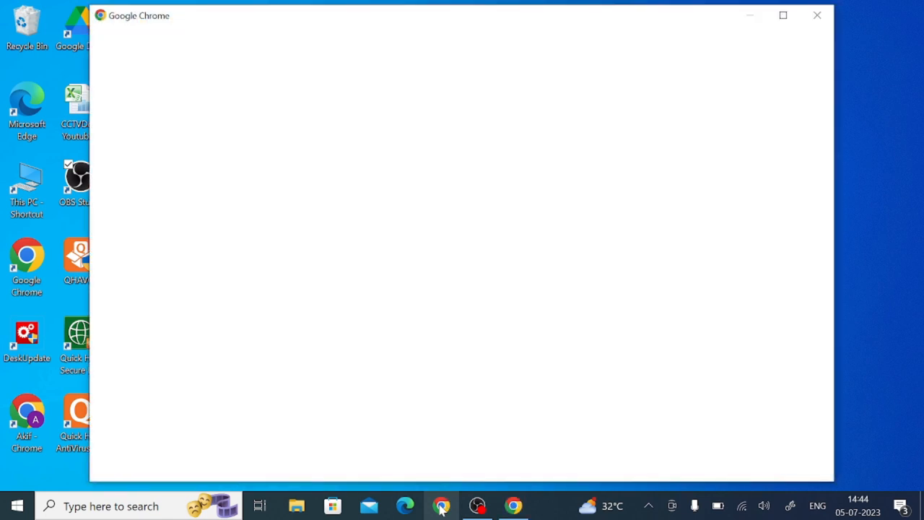
click(441, 506)
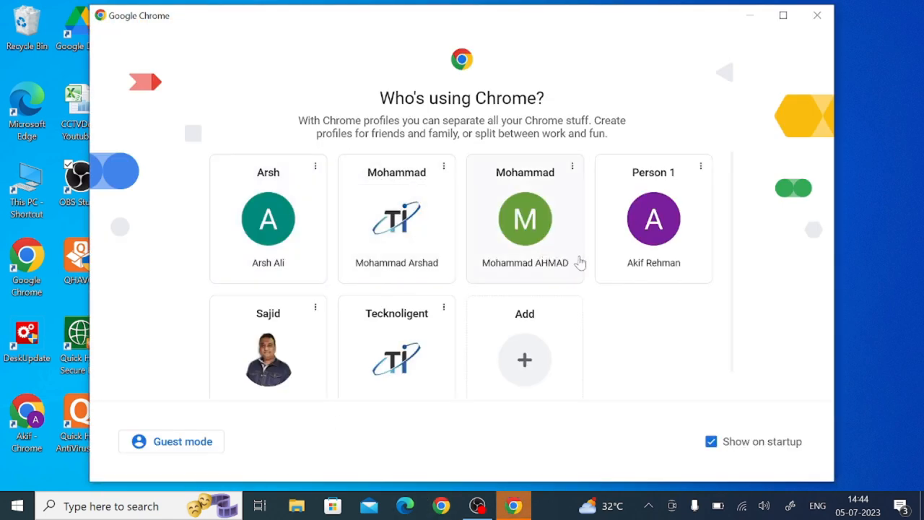
click(653, 219)
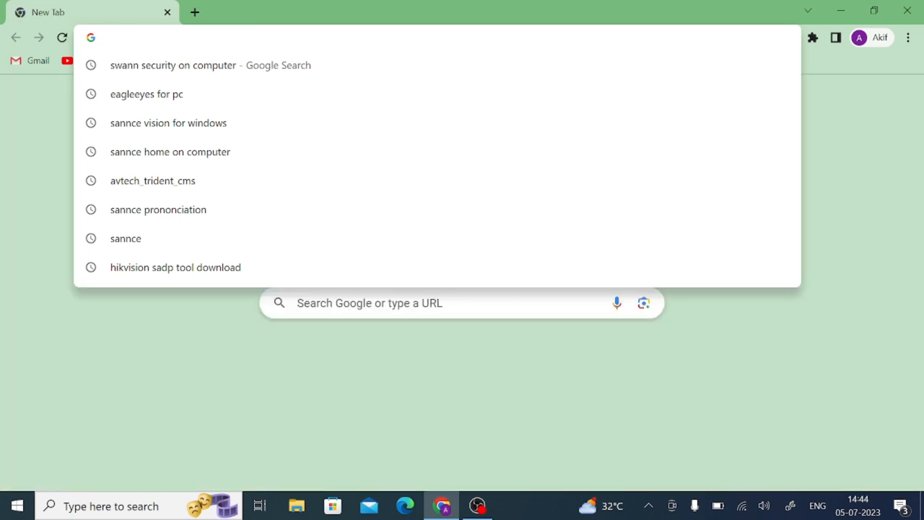
text(foscam for pc)
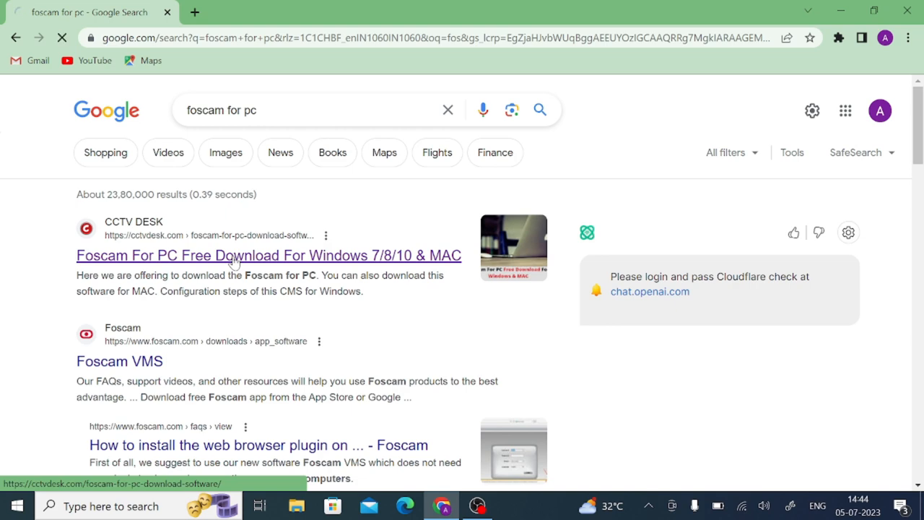
- From the CCTV Desk article, download Foscam_for_PC_(Windows).zip via the Free Download For Windows link
click(269, 254)
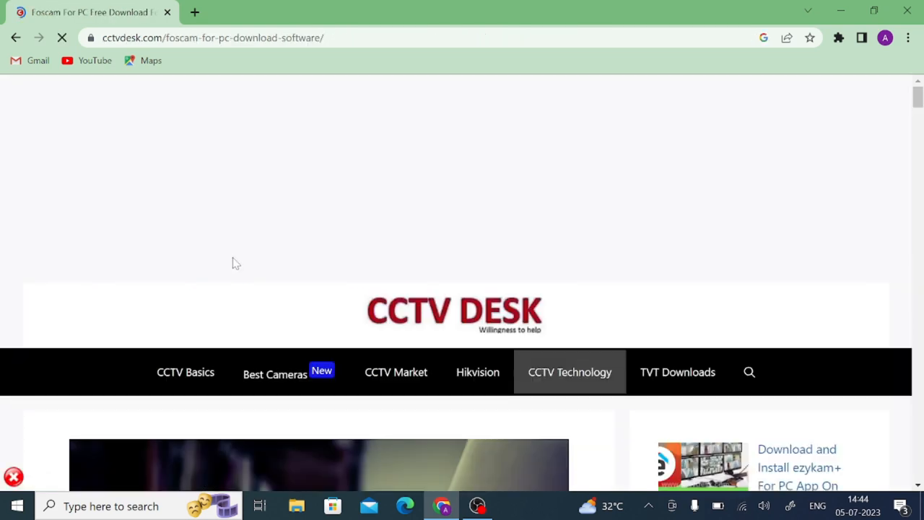
scroll(down, 3)
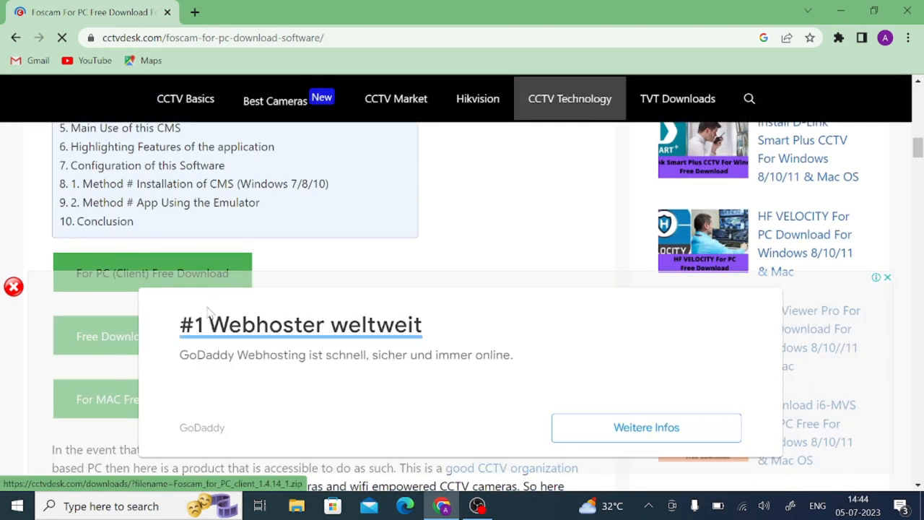
click(13, 286)
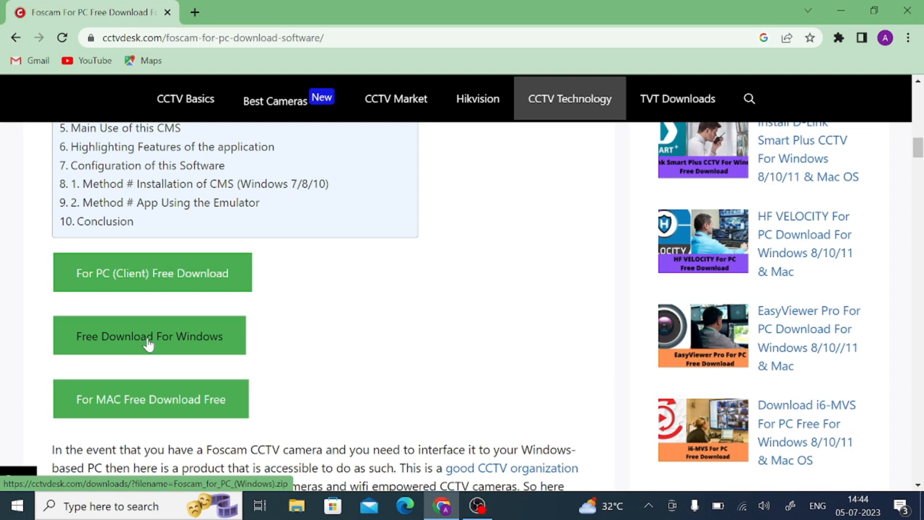
click(150, 335)
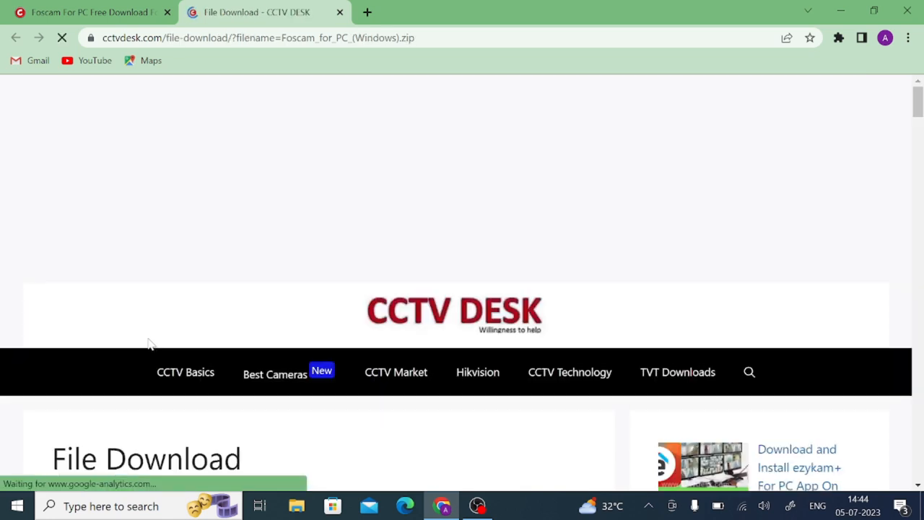
scroll(down, 3)
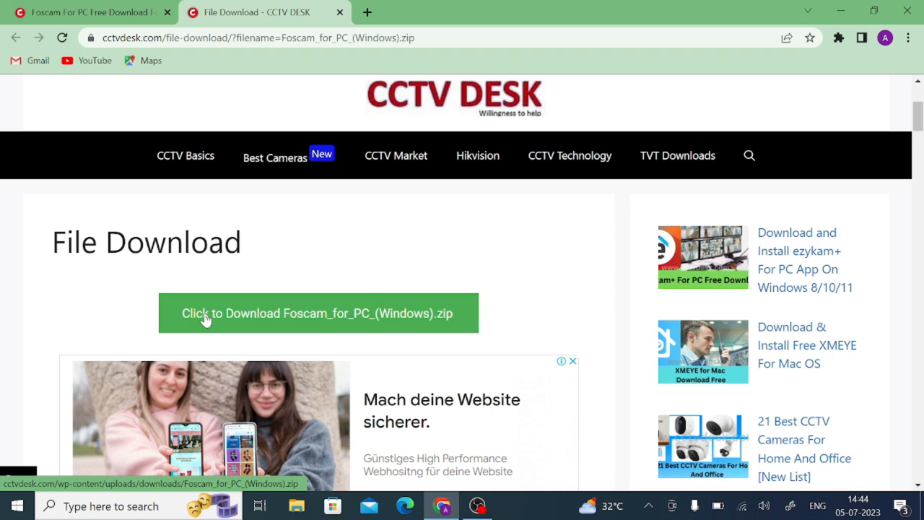
mouse_move(315, 312)
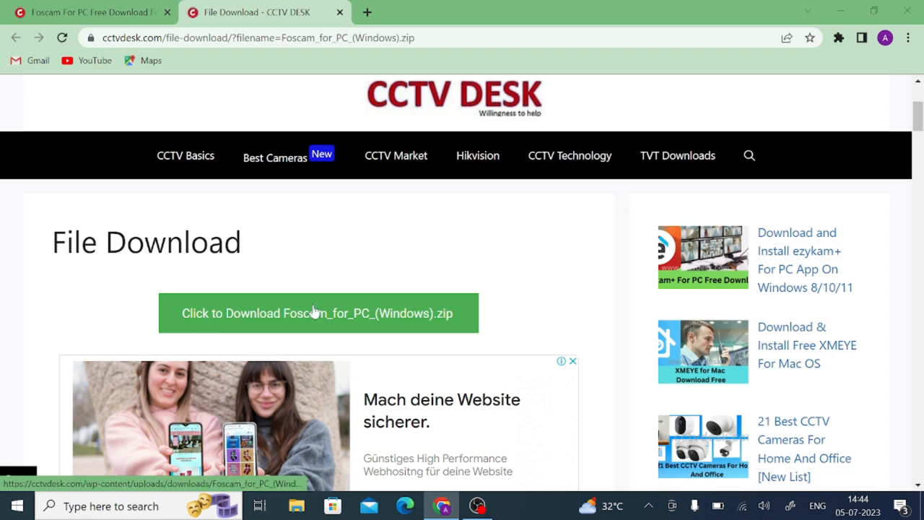
click(318, 312)
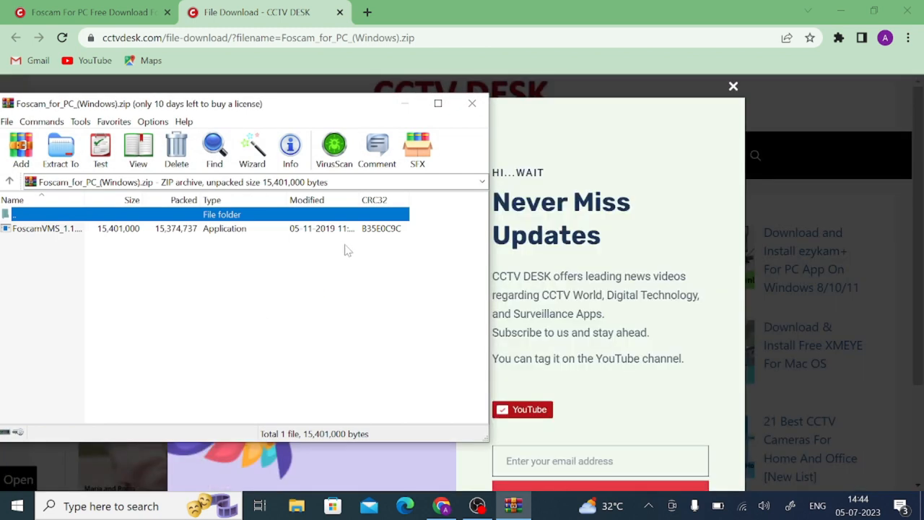
mouse_move(475, 168)
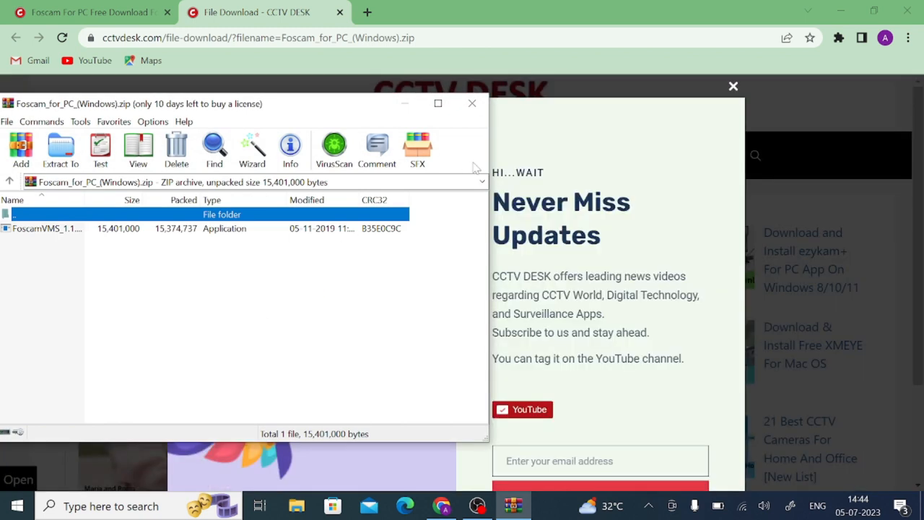
mouse_move(476, 127)
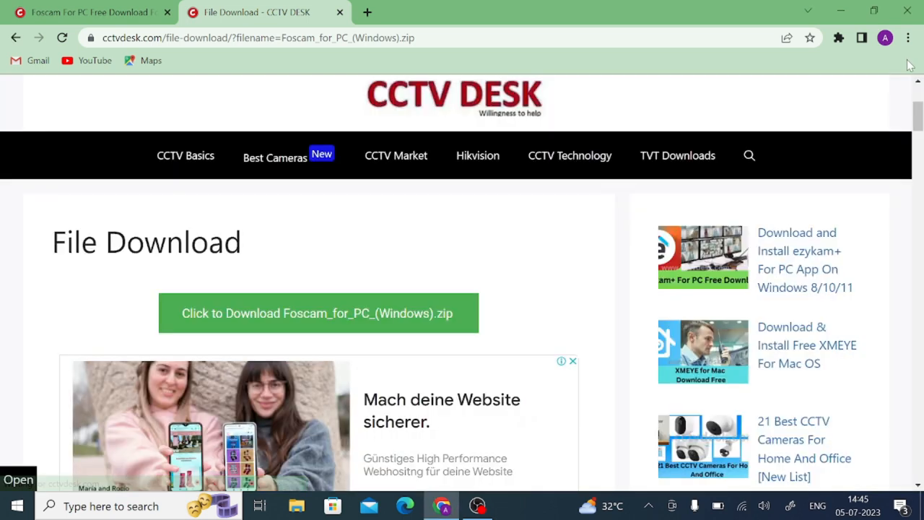
- Show the downloaded Foscam zip in its Downloads folder via Chrome's downloads list
click(907, 38)
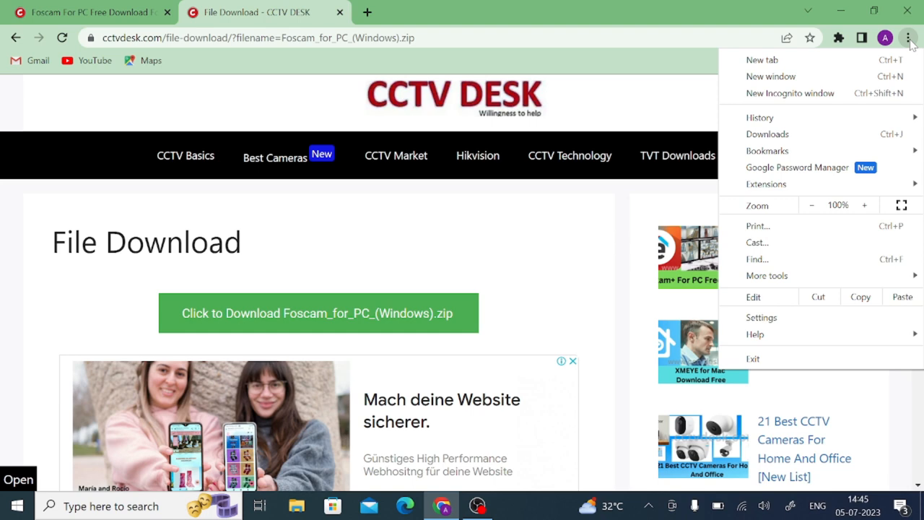
mouse_move(814, 151)
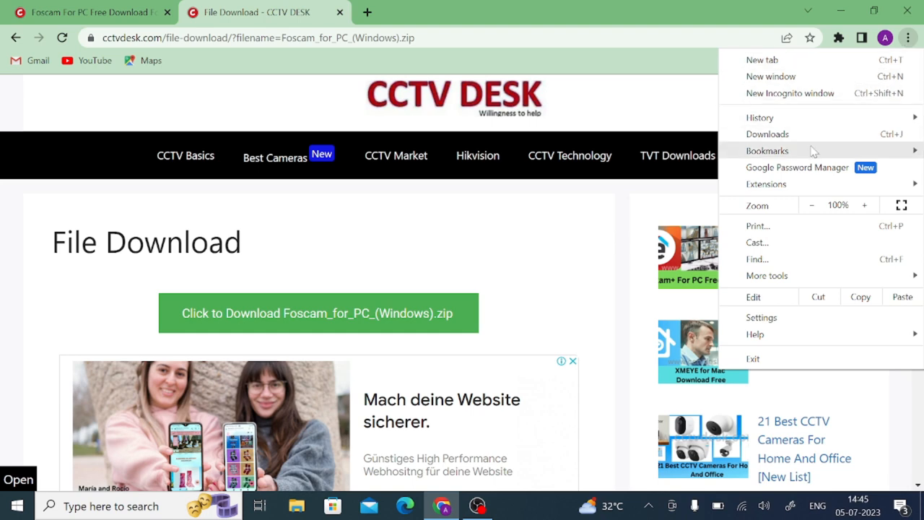
click(767, 132)
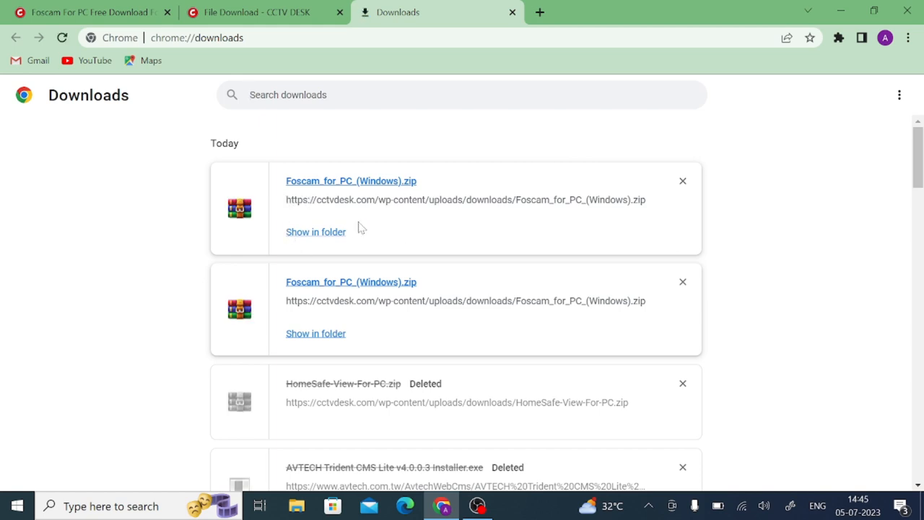
click(315, 231)
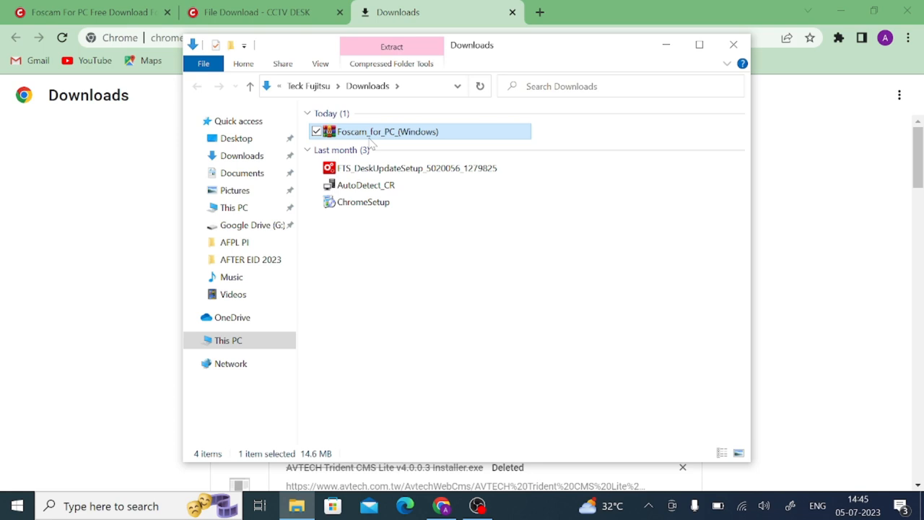
mouse_move(387, 131)
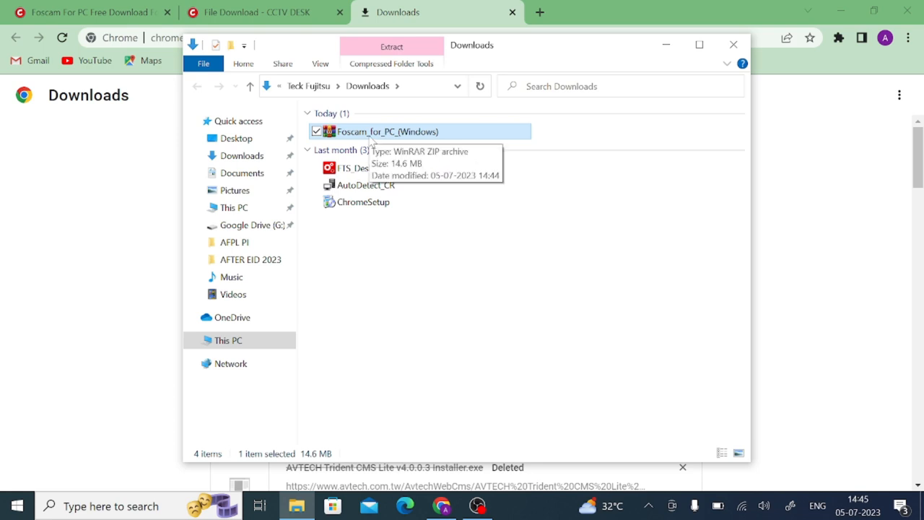
- Extract the zip here and start the FoscamVMS_1.1.6.9 installer from the extracted folder
right_click(387, 131)
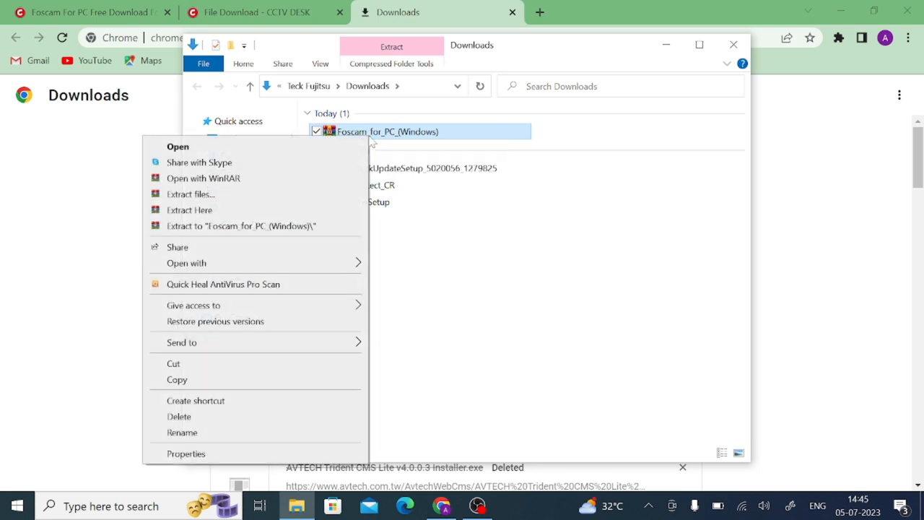
mouse_move(239, 226)
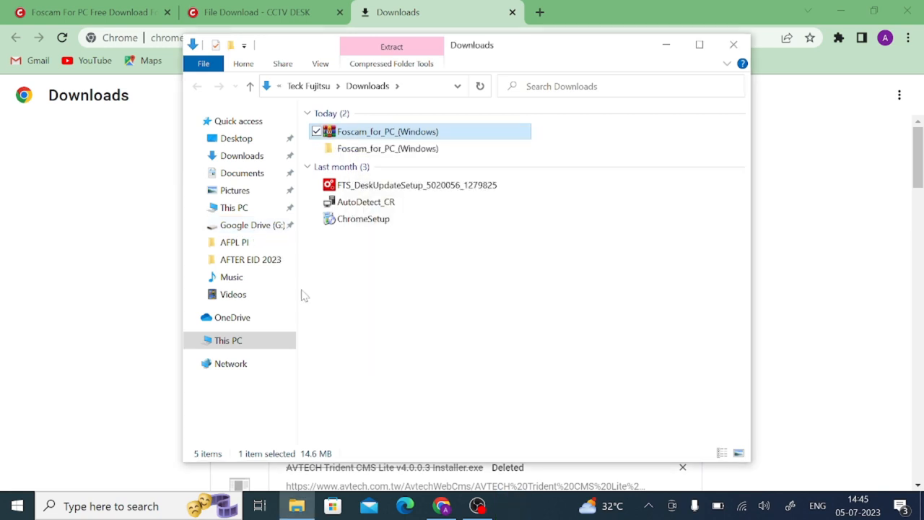
double_click(387, 130)
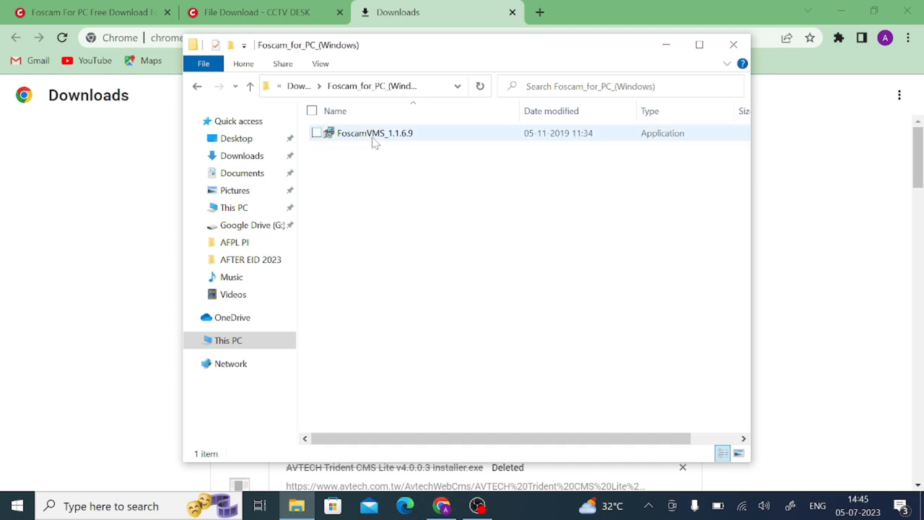
mouse_move(375, 136)
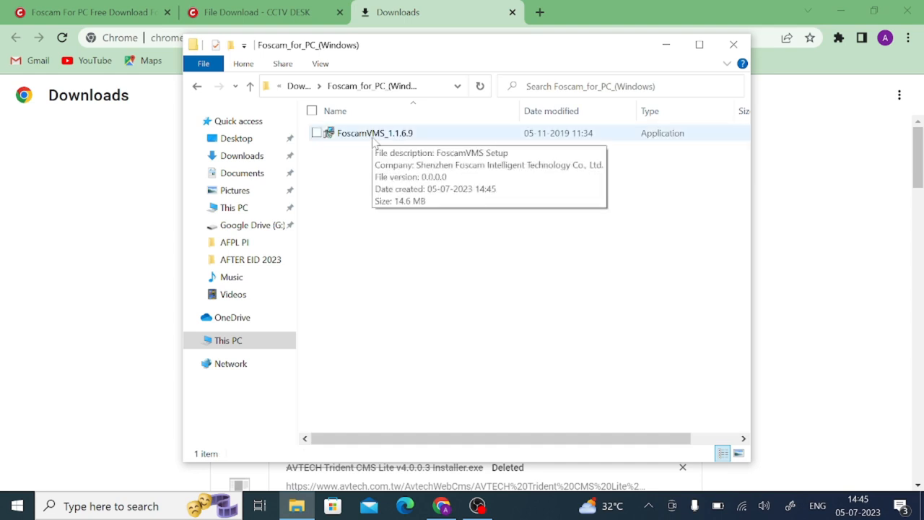
right_click(373, 133)
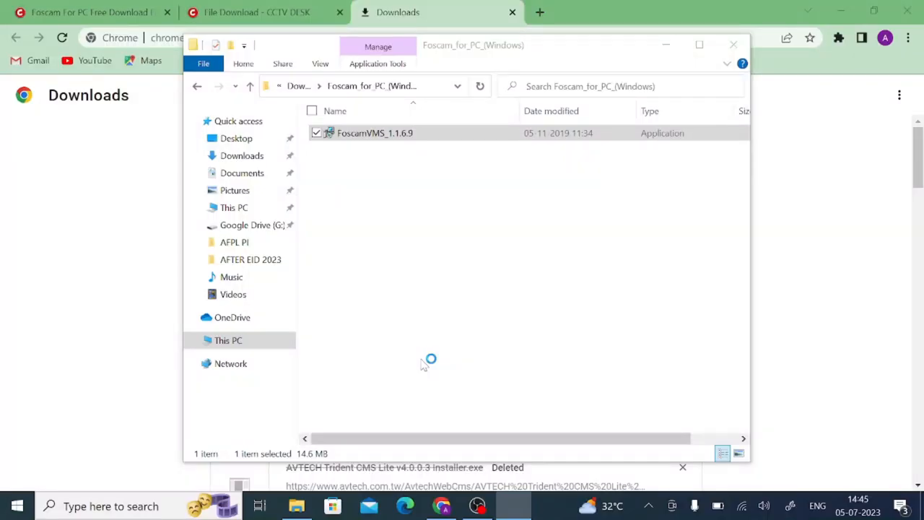
- Install FoscamVMS 1.1.6.9 to C:\Program Files (x86)\FoscamVMS with a desktop icon and launch it
double_click(375, 133)
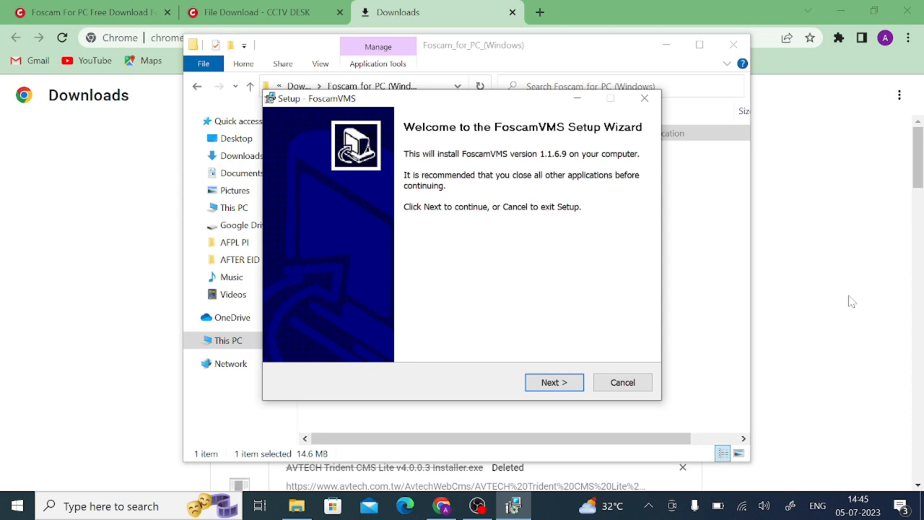
click(555, 381)
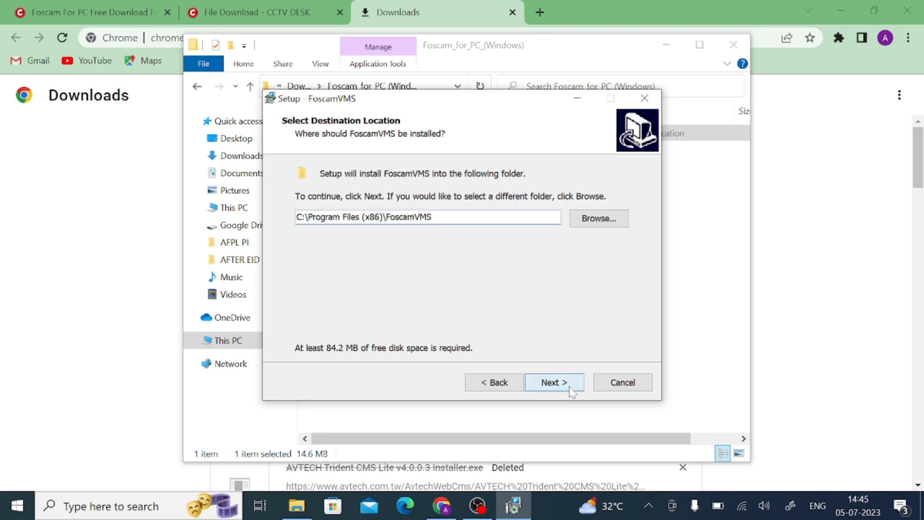
click(555, 382)
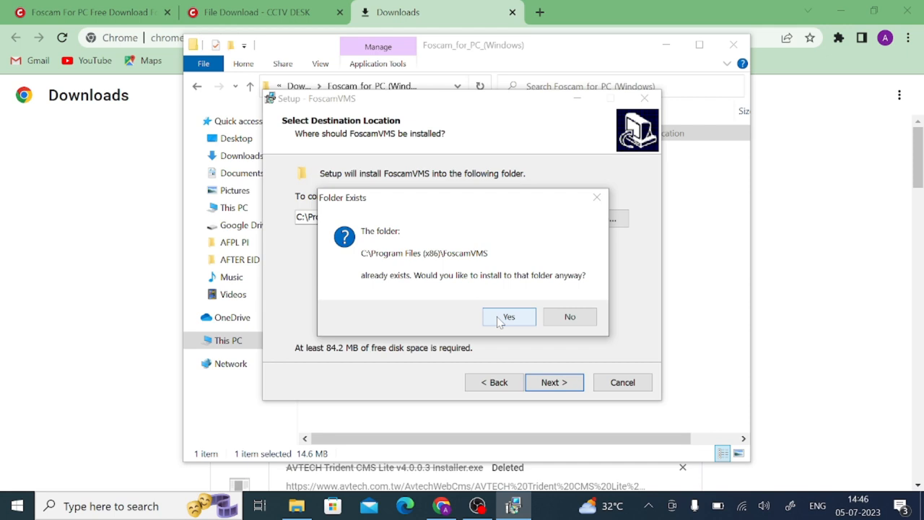
click(509, 317)
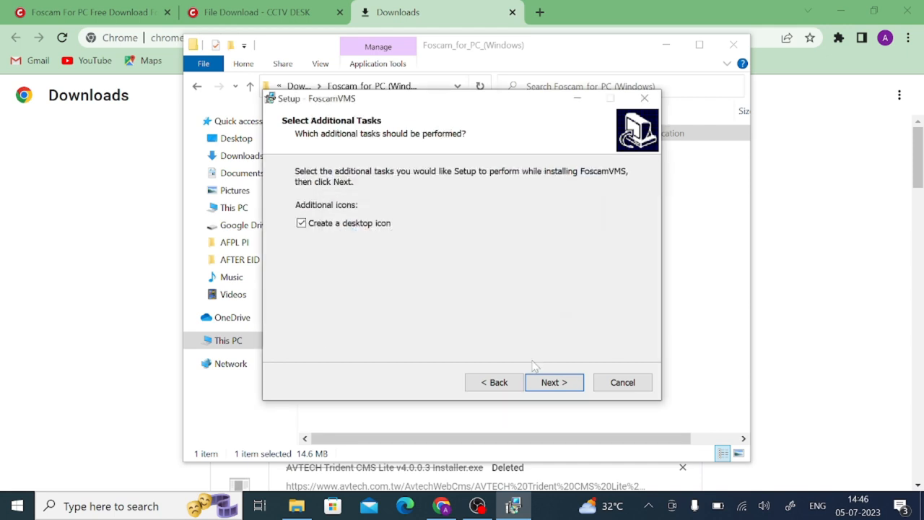
click(554, 382)
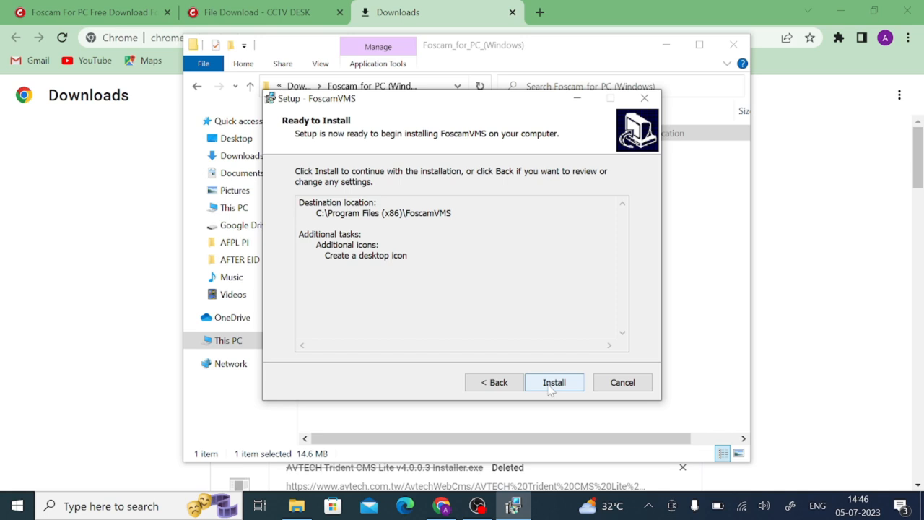
click(555, 381)
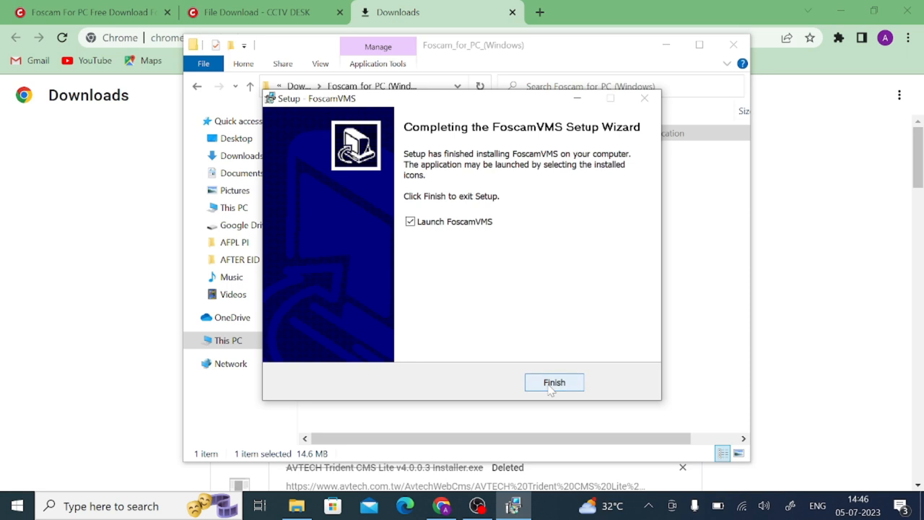
click(554, 381)
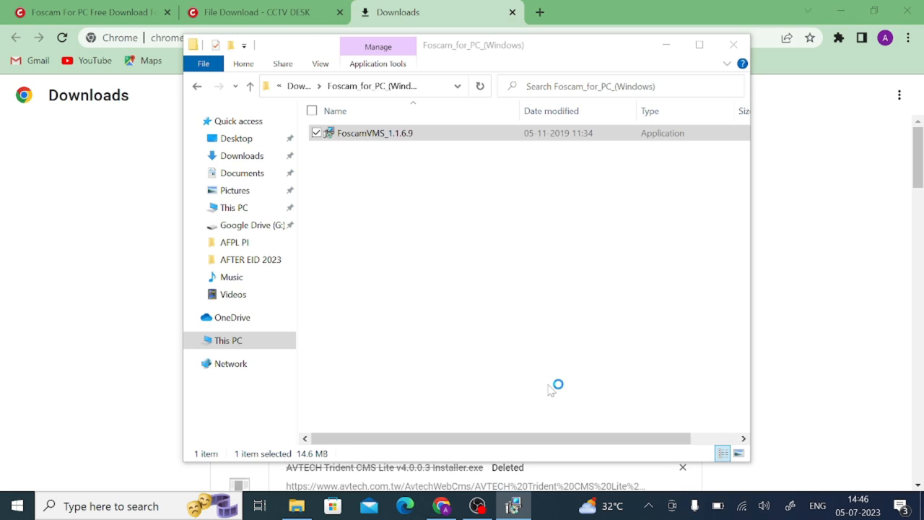
double_click(375, 132)
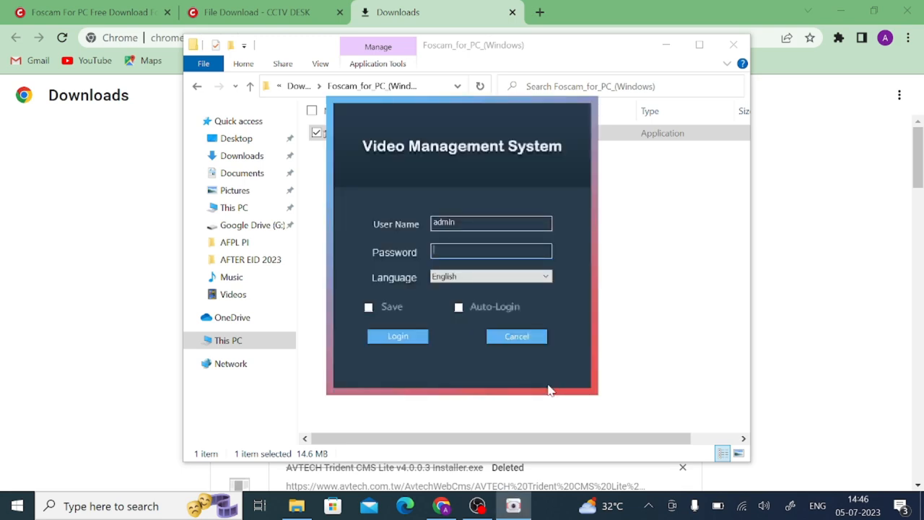
- Log in as admin with Auto-Login and Save ticked to reach the four-channel live view
click(491, 252)
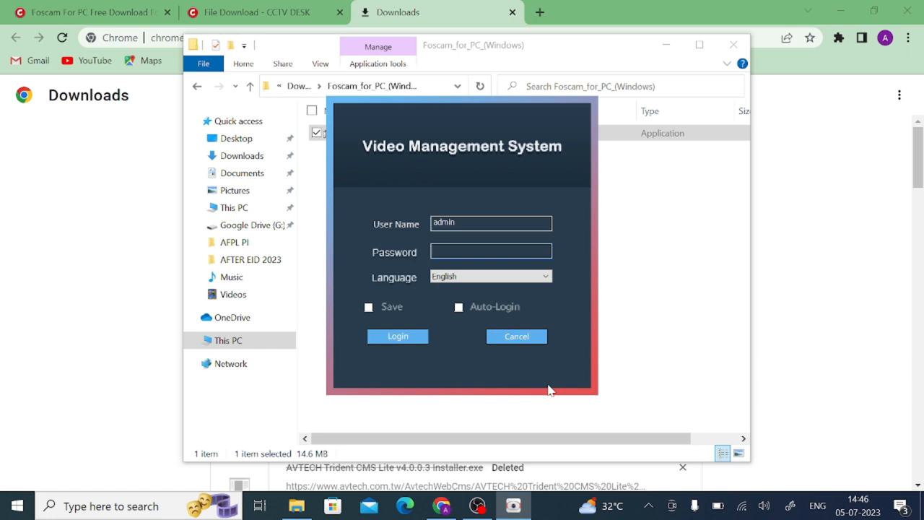
click(491, 251)
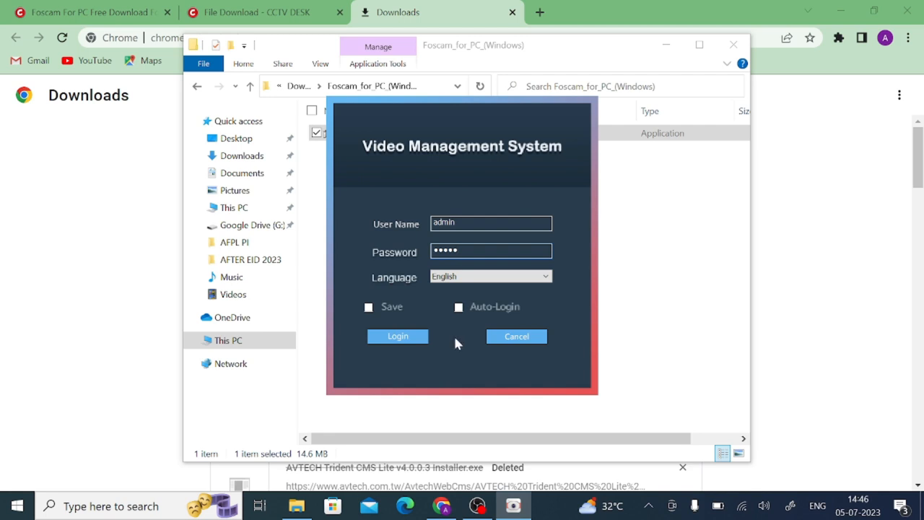
click(459, 307)
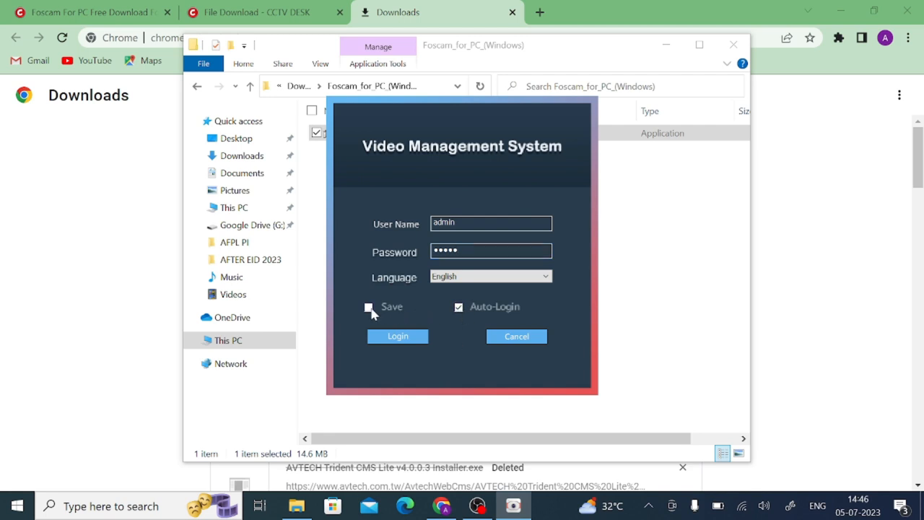
click(370, 306)
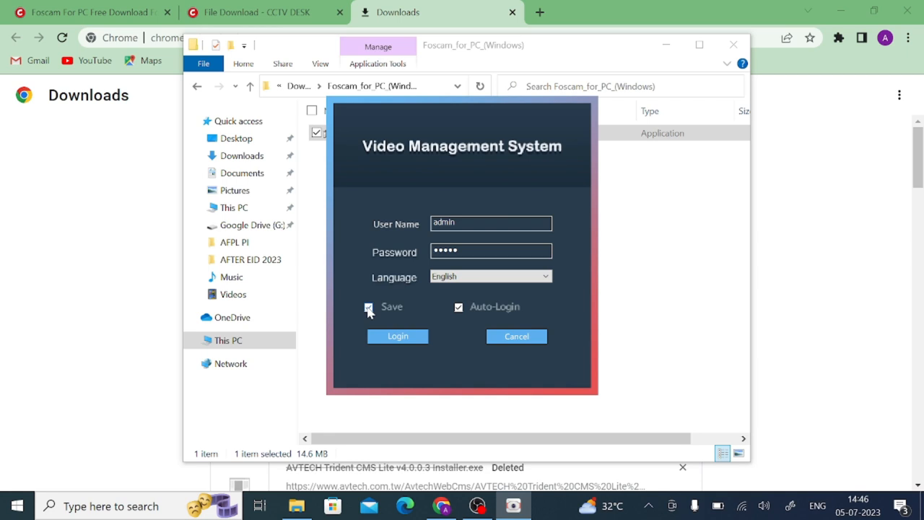
click(517, 335)
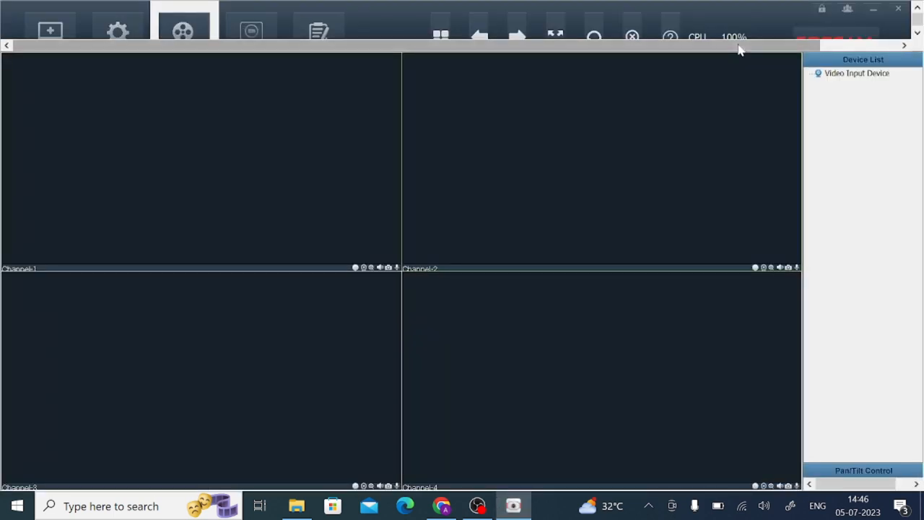
mouse_move(288, 251)
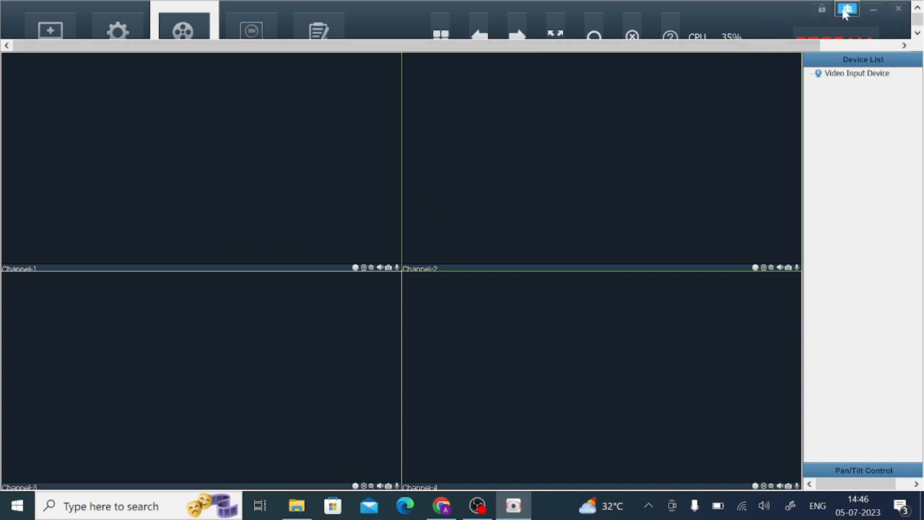
mouse_move(873, 9)
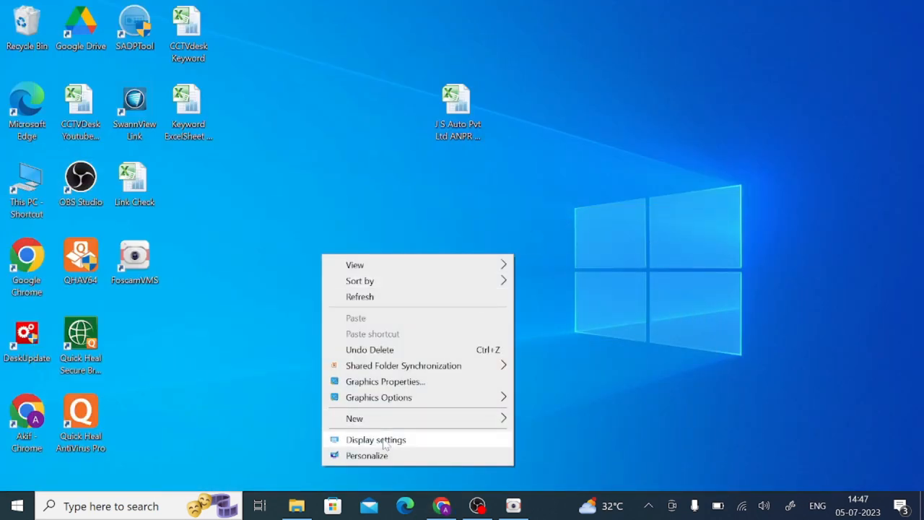
- In Display settings, expand the resolution list to pick a setting lower than 1920 × 1080
click(375, 439)
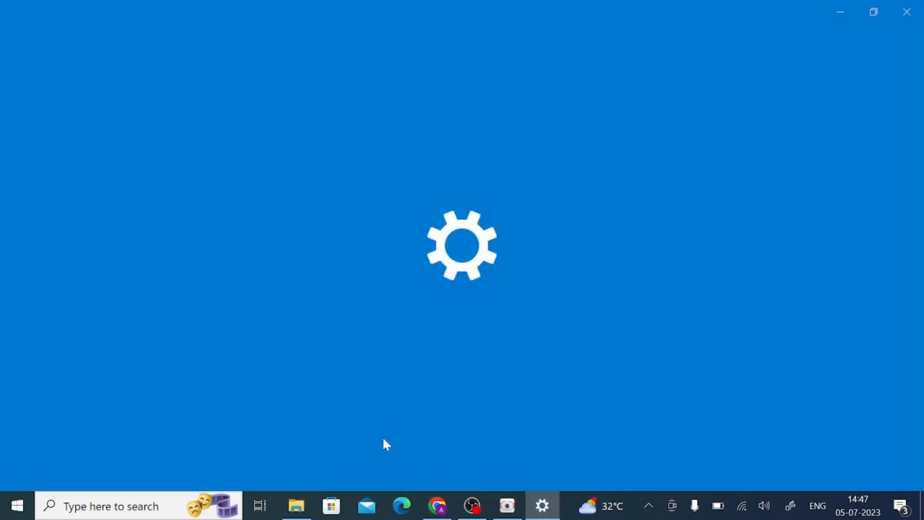
click(543, 505)
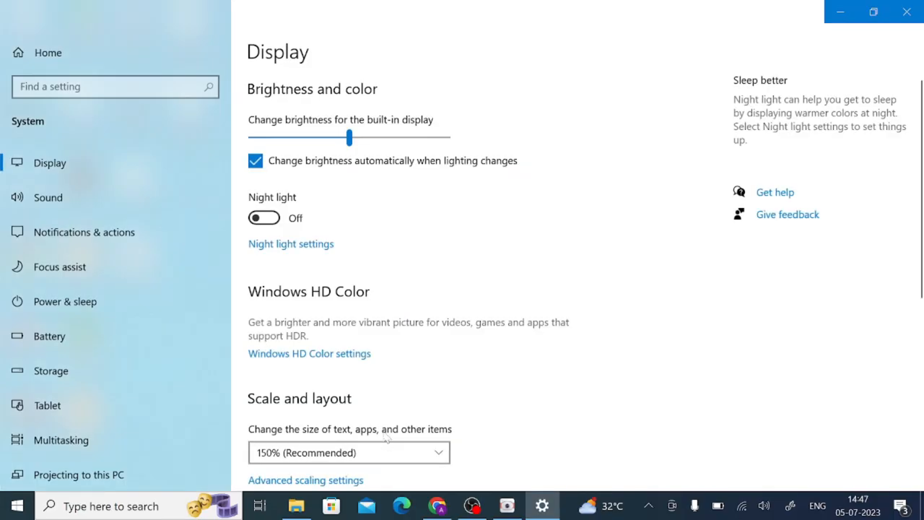
scroll(down, 3)
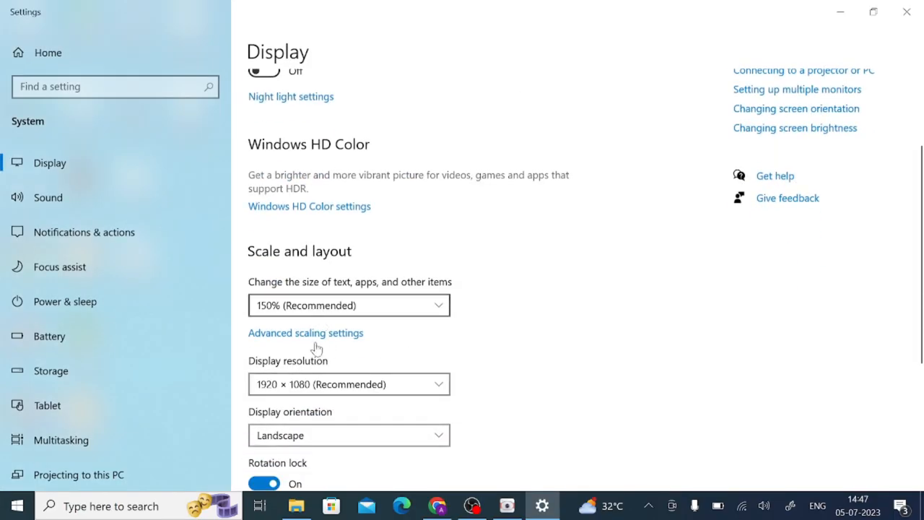
click(349, 384)
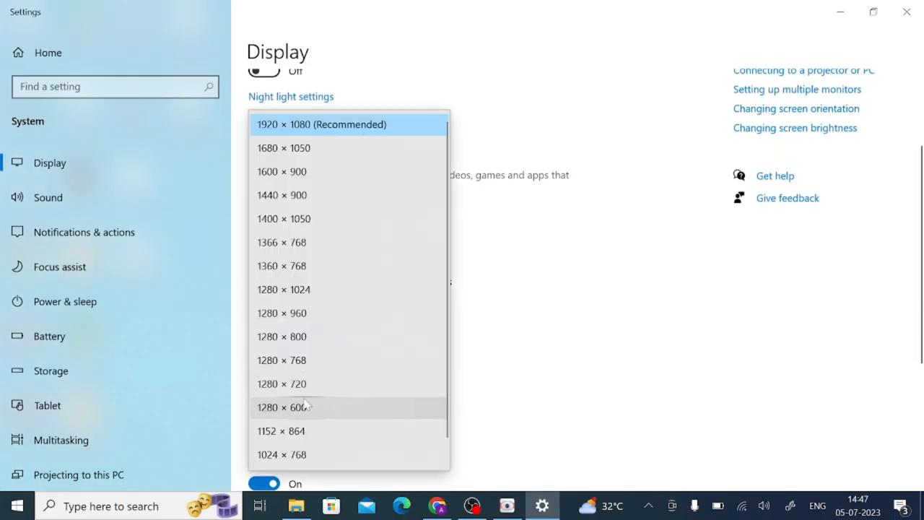
mouse_move(297, 312)
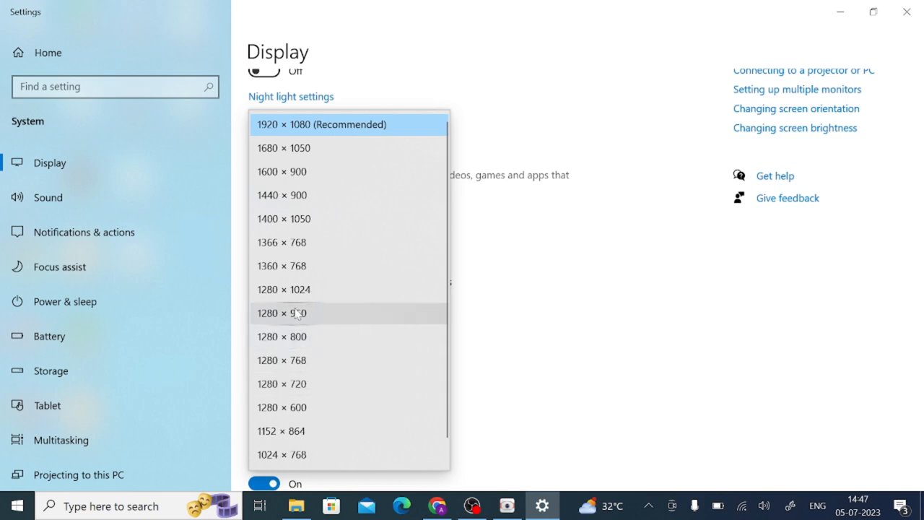
mouse_move(288, 367)
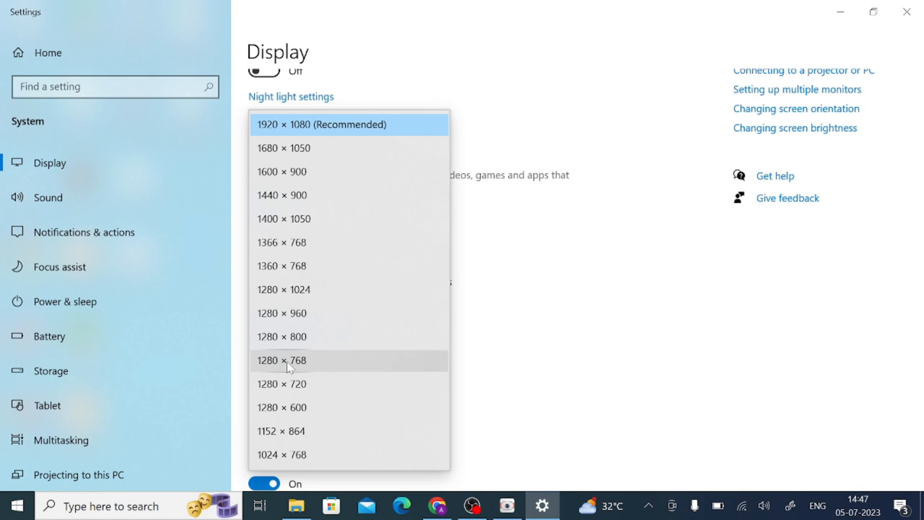
mouse_move(288, 392)
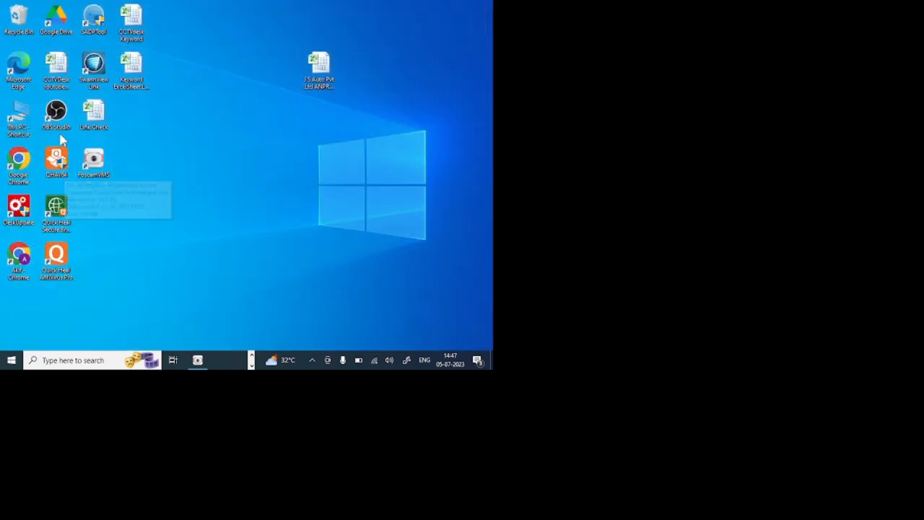
mouse_move(107, 205)
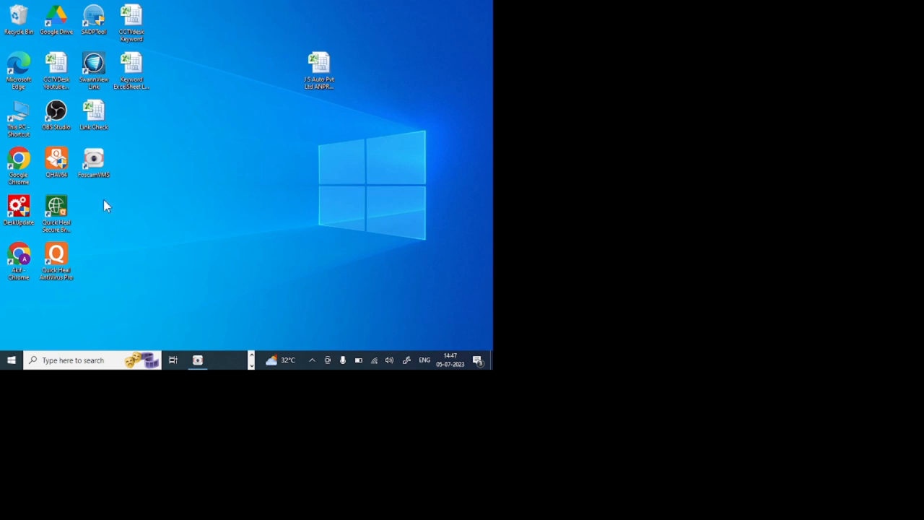
- Relaunch FoscamVMS from the desktop and terminate the running instance so it restarts
double_click(92, 162)
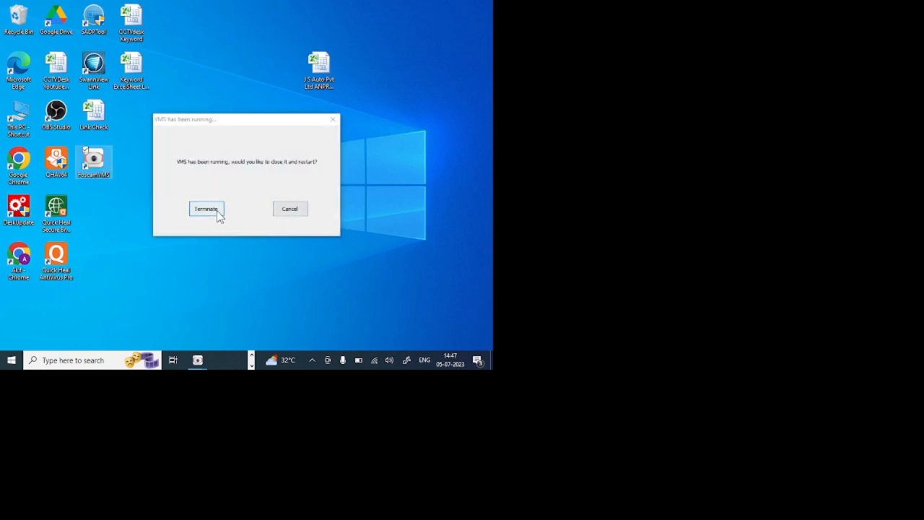
click(205, 208)
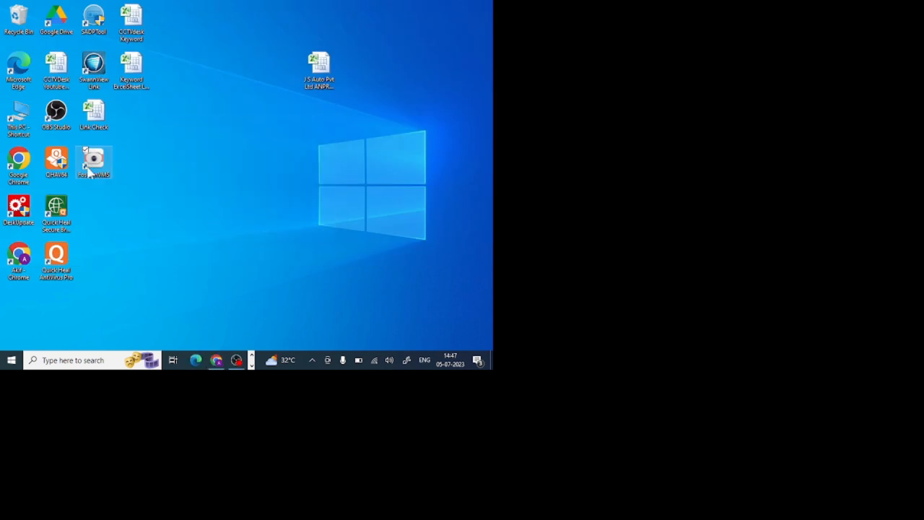
mouse_move(94, 161)
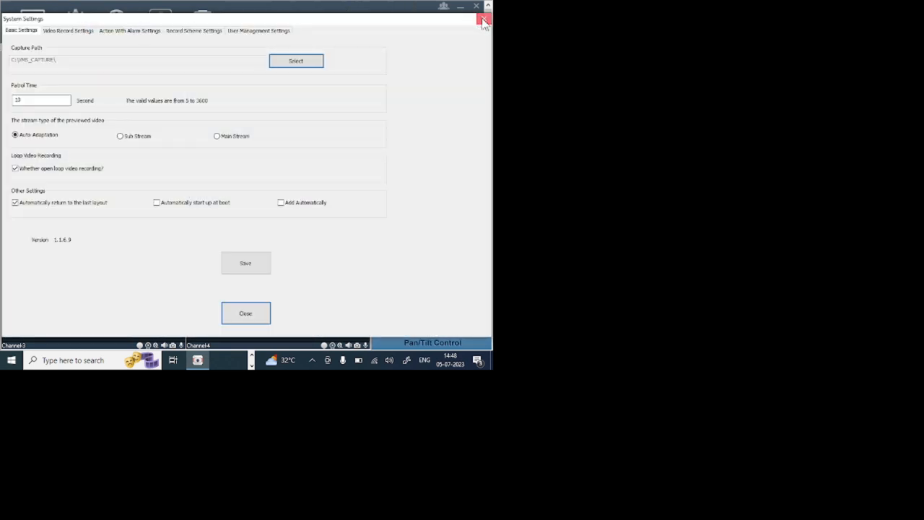
- Dismiss System Settings and bring up the Add Device form
click(485, 16)
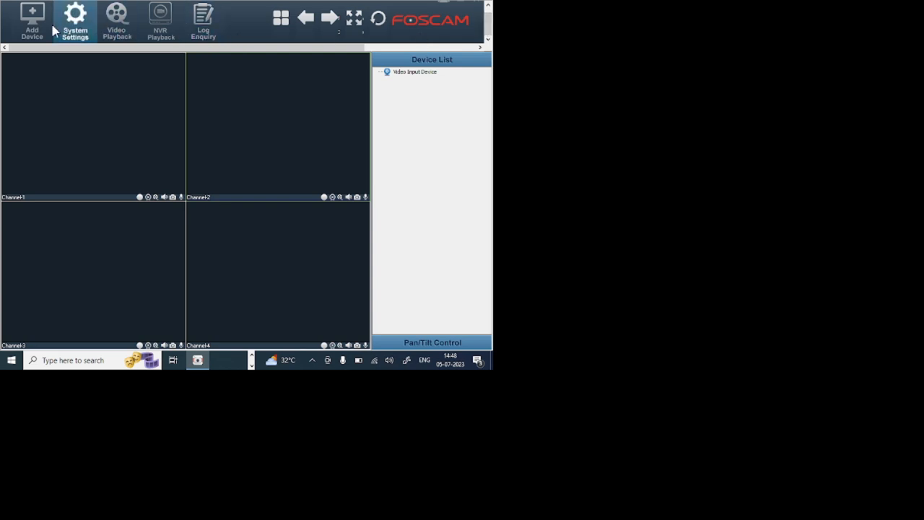
click(32, 20)
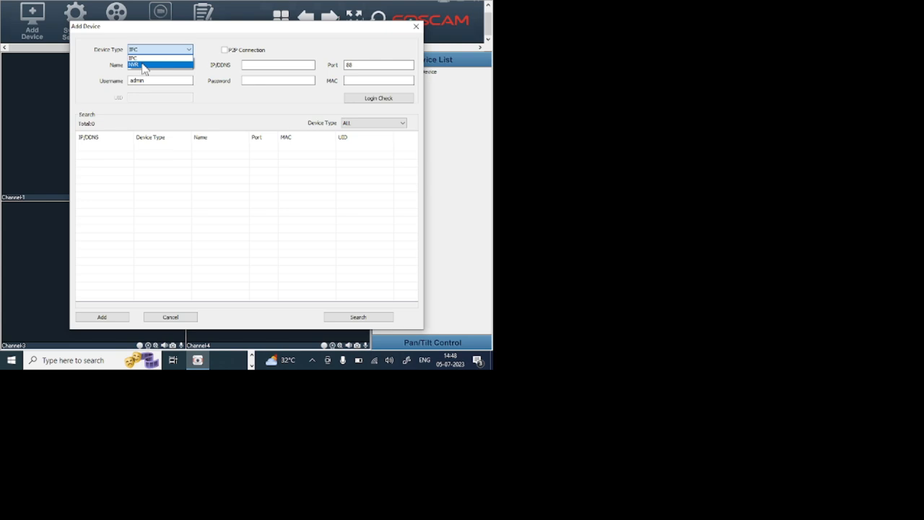
- Set device type NVR and name TestDevice, then move to the IP/DDNS and Password fields
click(142, 66)
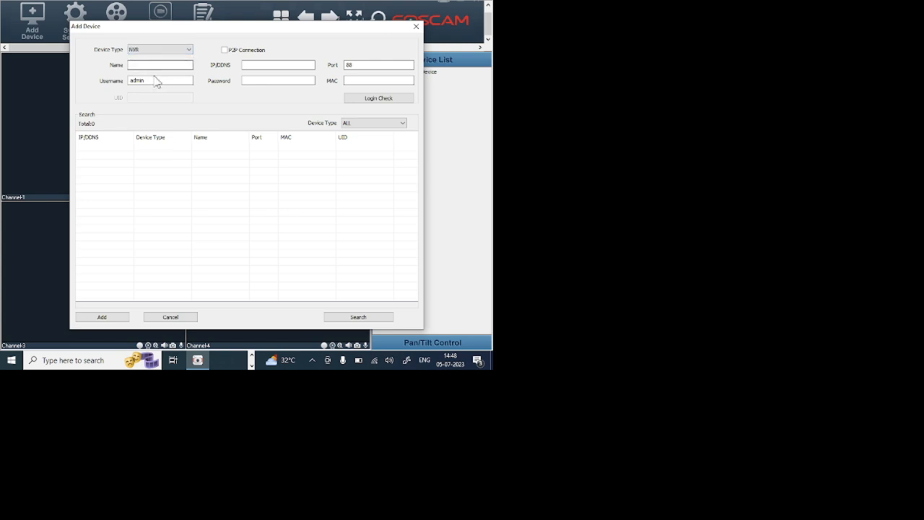
click(159, 65)
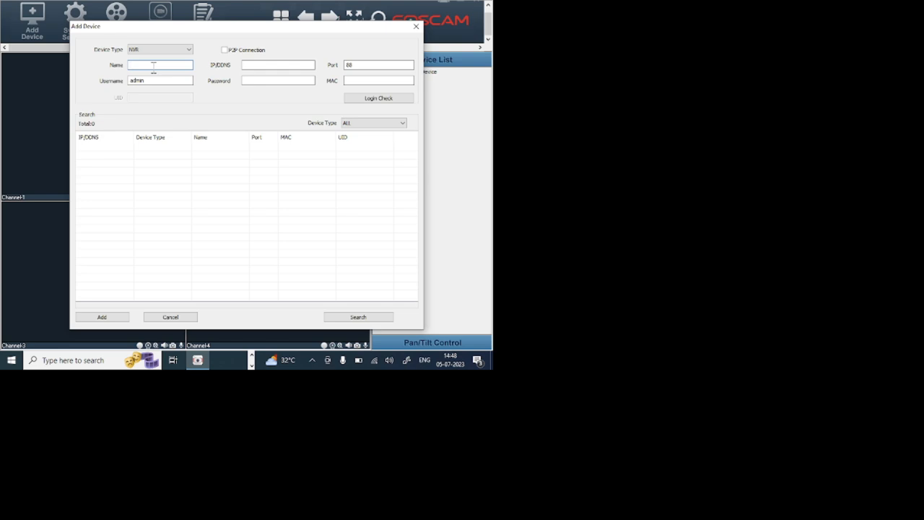
text(TestDevice)
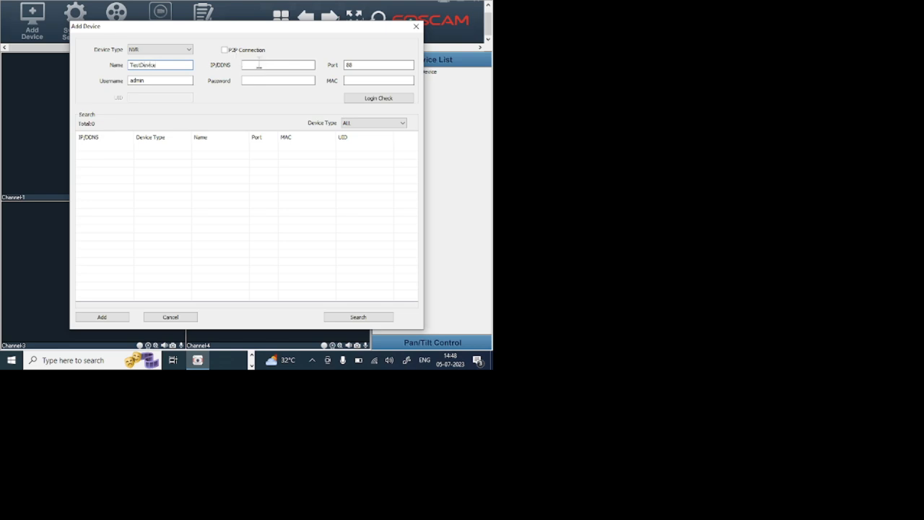
click(278, 65)
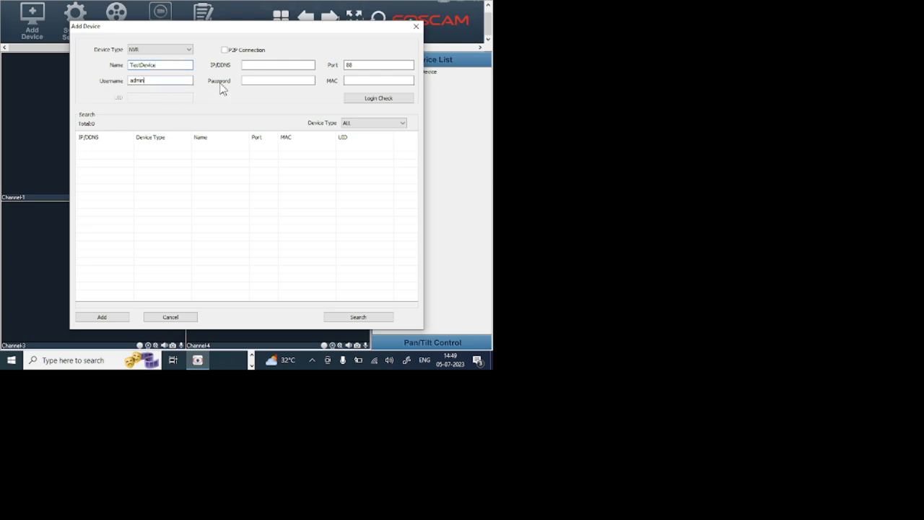
click(278, 81)
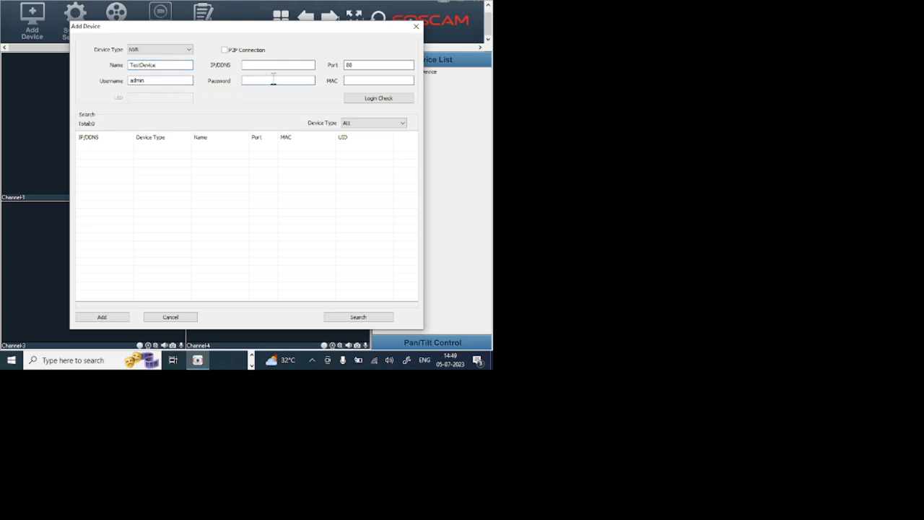
click(277, 81)
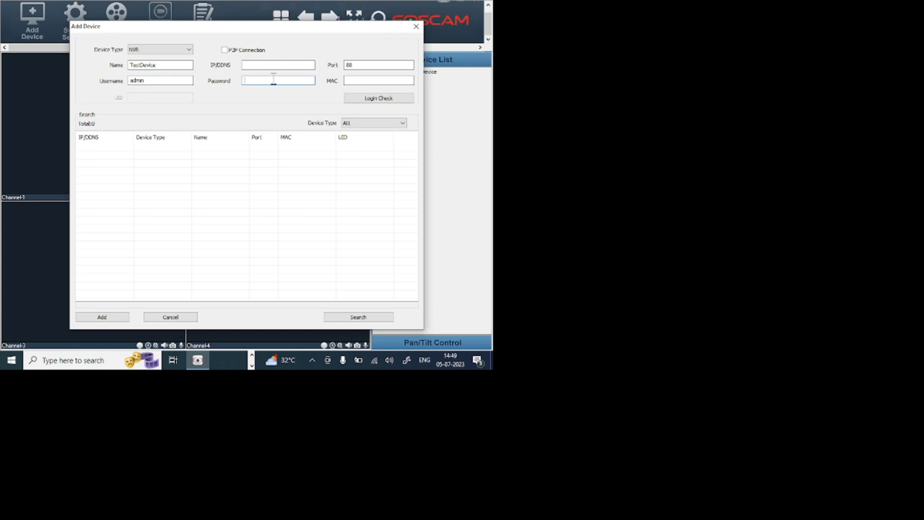
mouse_move(225, 60)
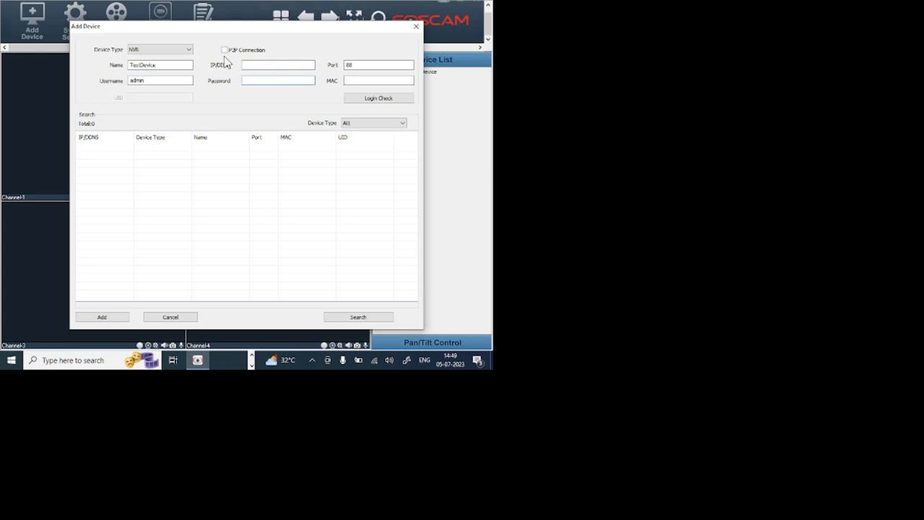
mouse_move(229, 61)
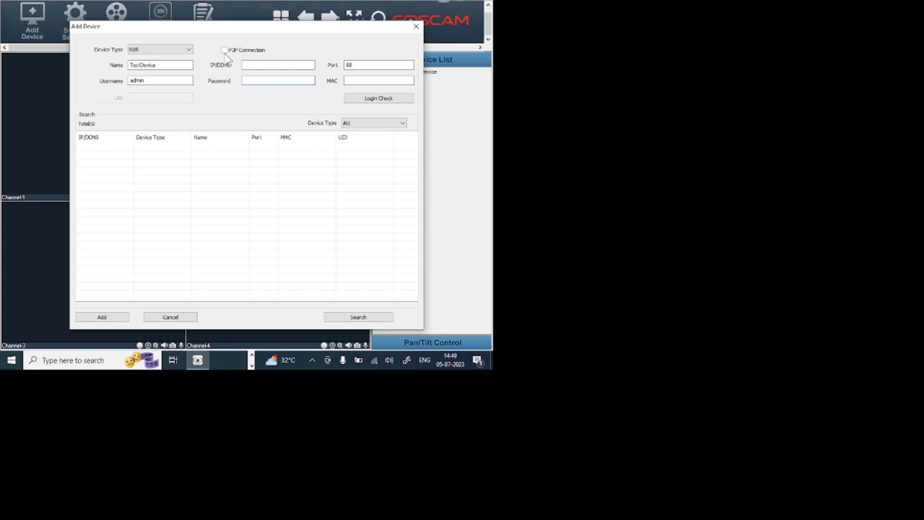
- Enable P2P Connection for TestDevice, select the UID entry, then revert to IP/DDNS addressing
click(277, 81)
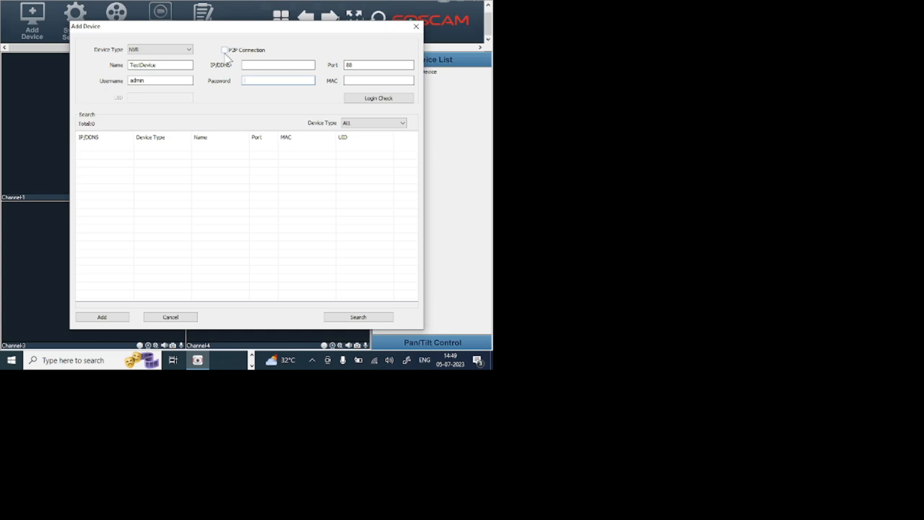
click(226, 49)
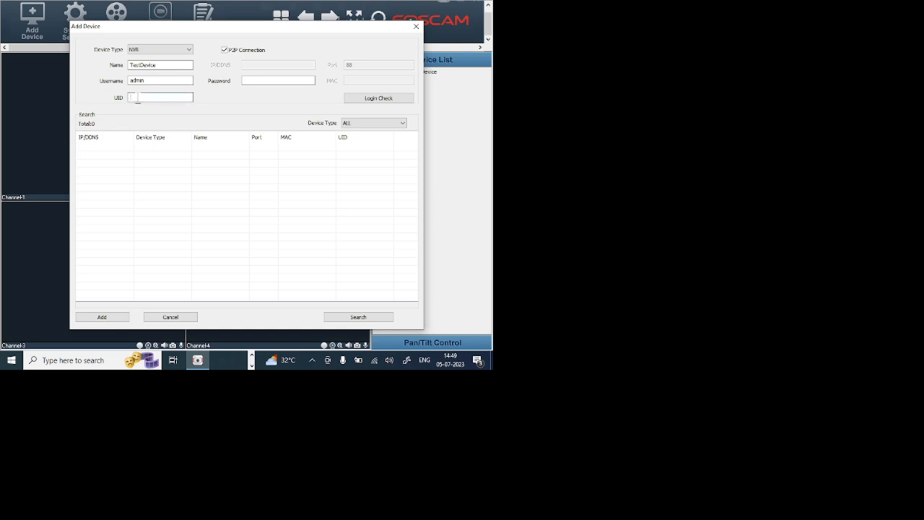
click(160, 98)
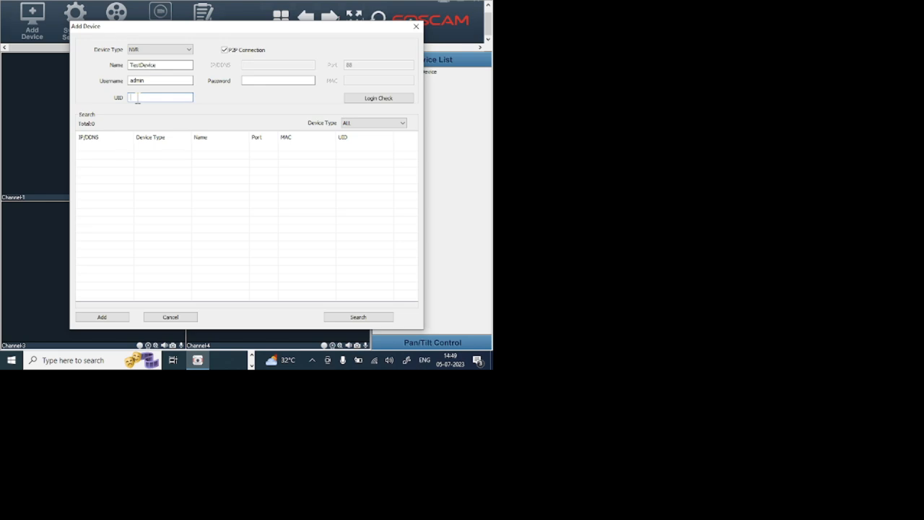
click(225, 49)
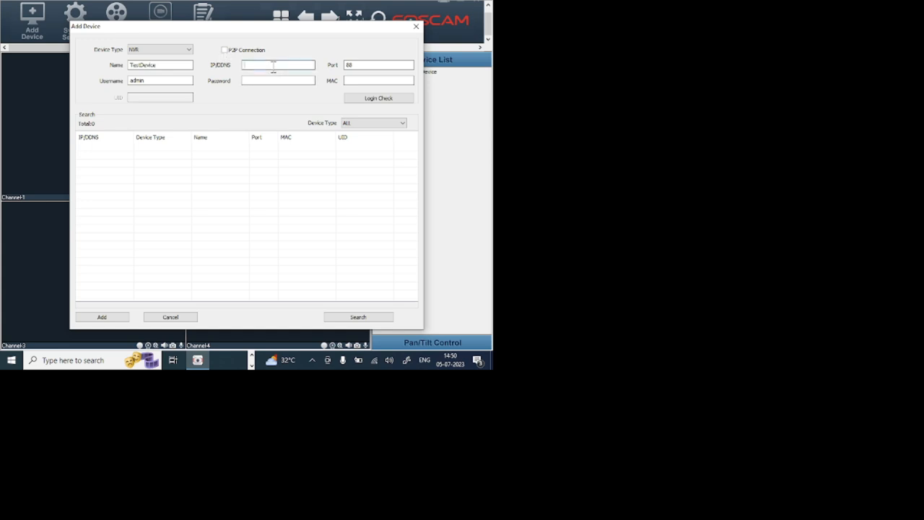
- Enter IP 192.168.1.7 with port 80 and password, then search the network for the device
text(192.168.1.7)
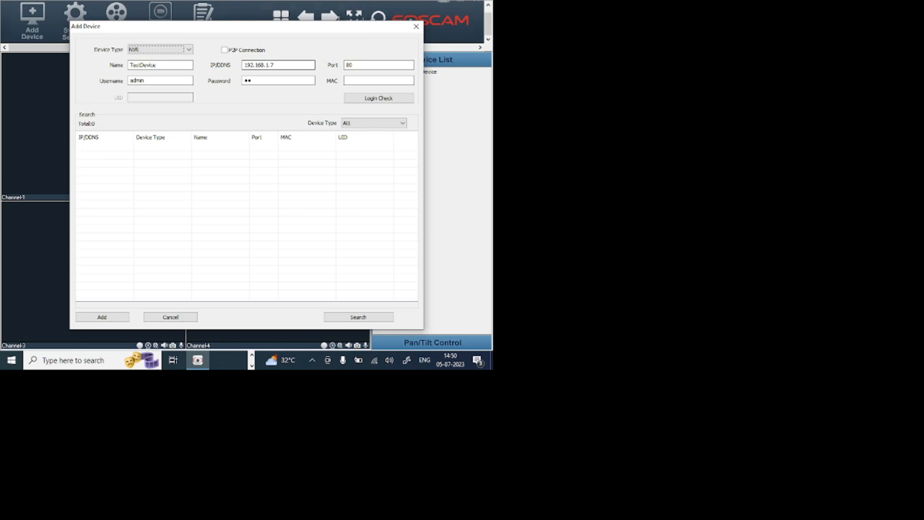
mouse_move(306, 375)
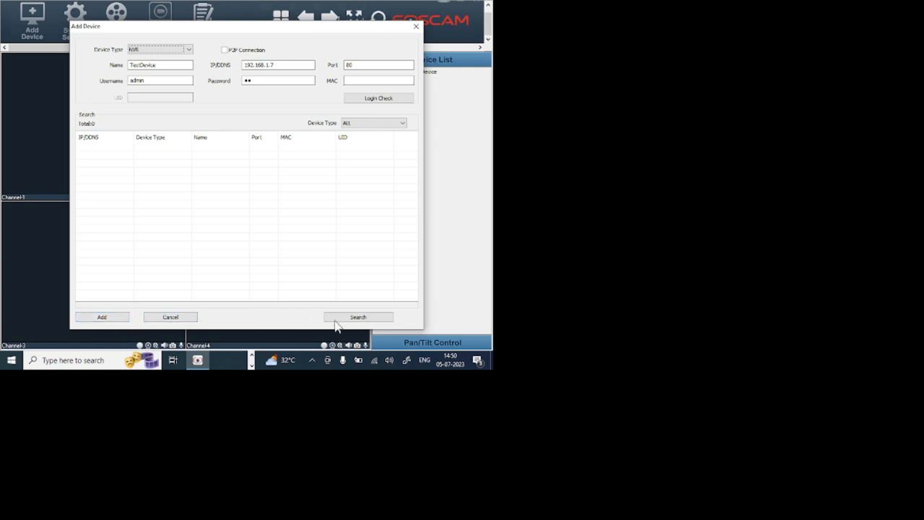
click(359, 318)
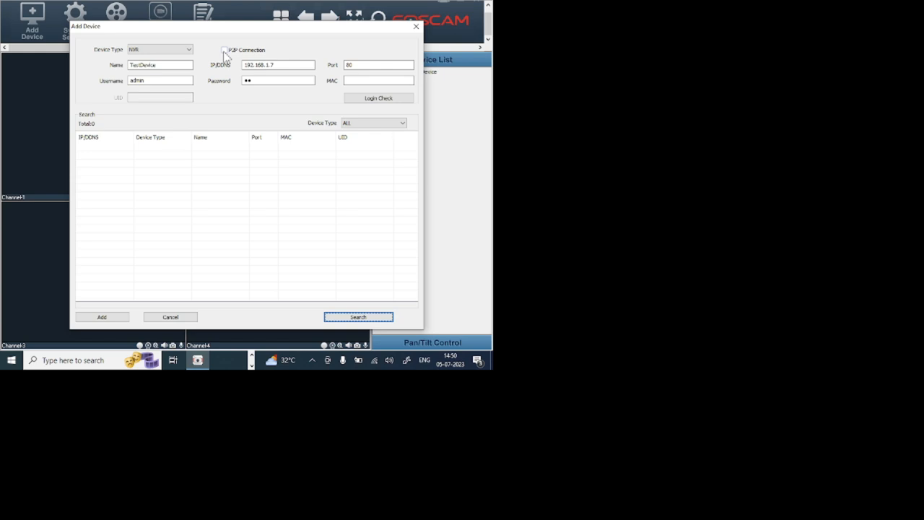
- Switch TestDevice to P2P, fill in its UID and submit it with Add
click(225, 49)
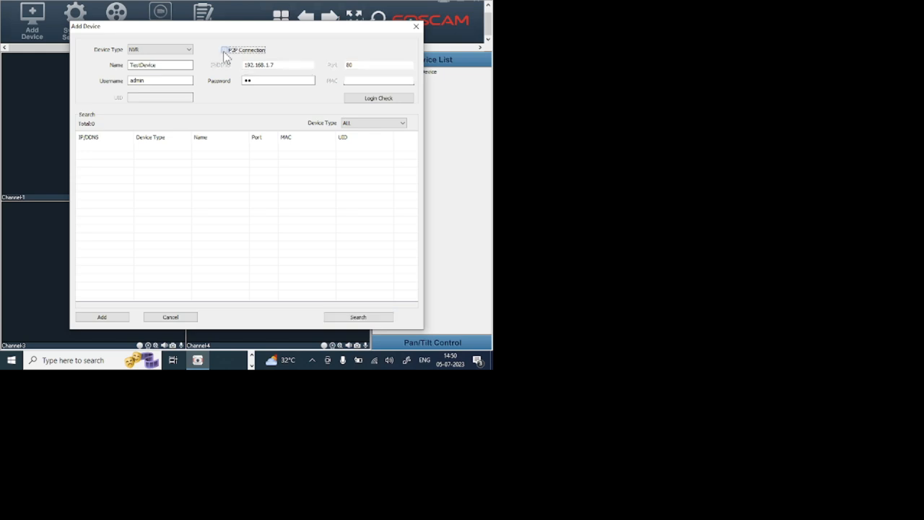
click(226, 49)
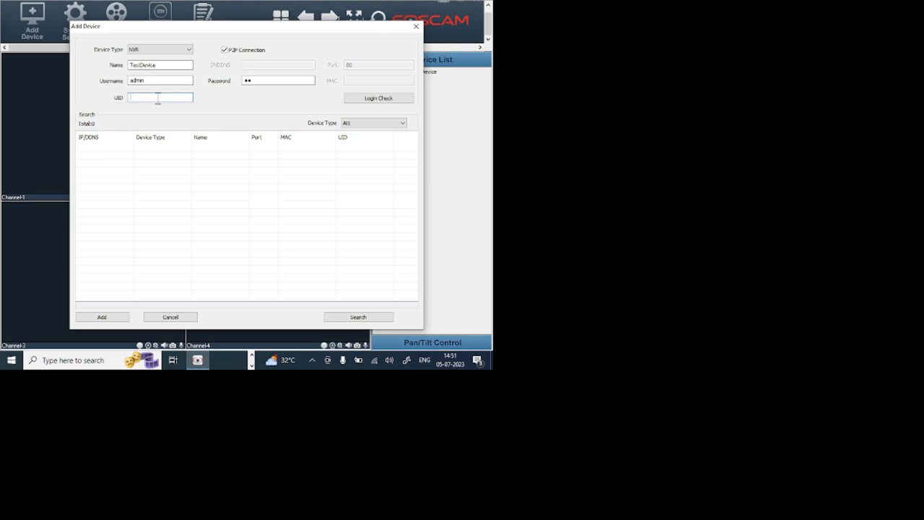
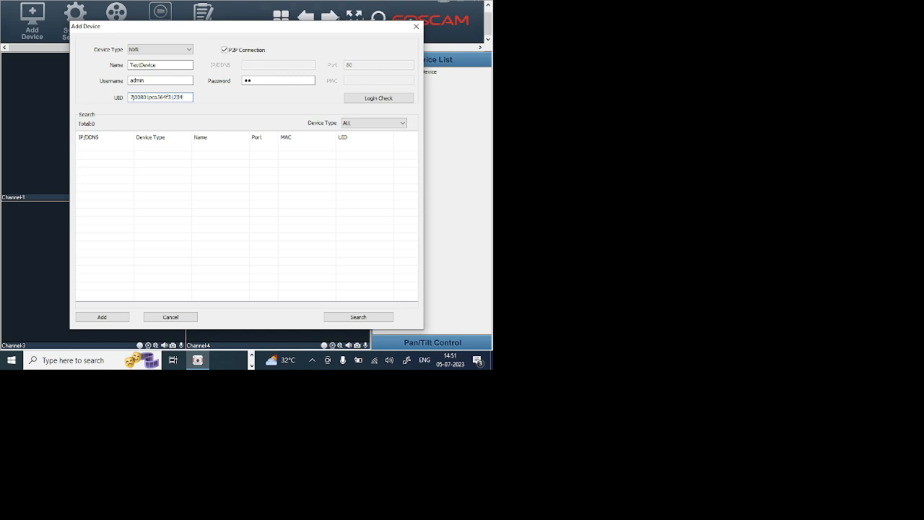
mouse_move(110, 332)
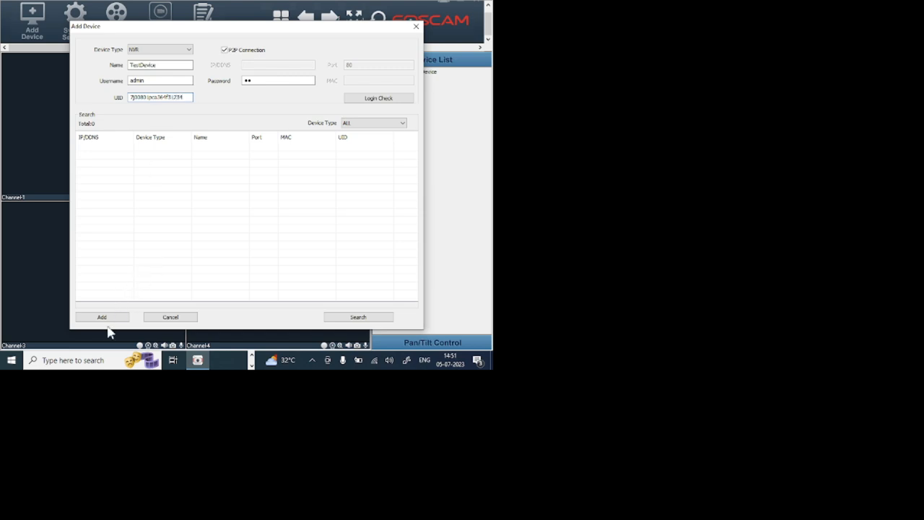
click(101, 318)
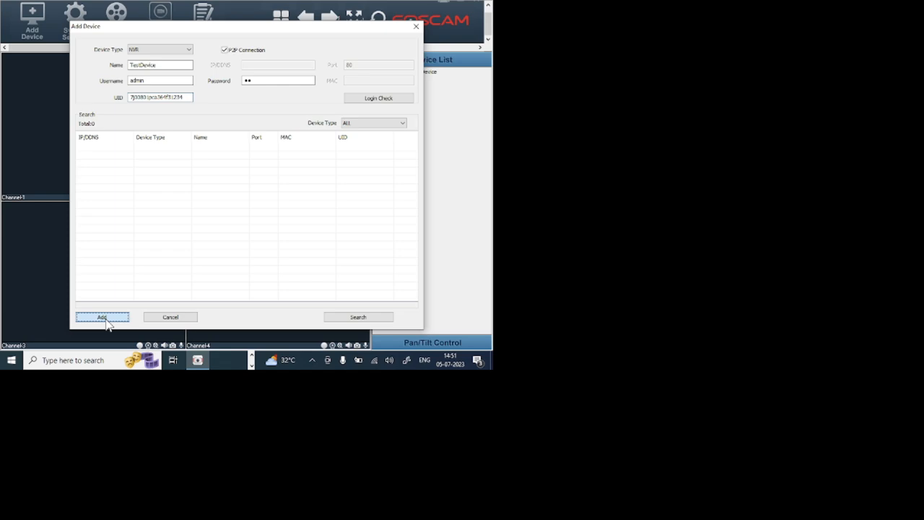